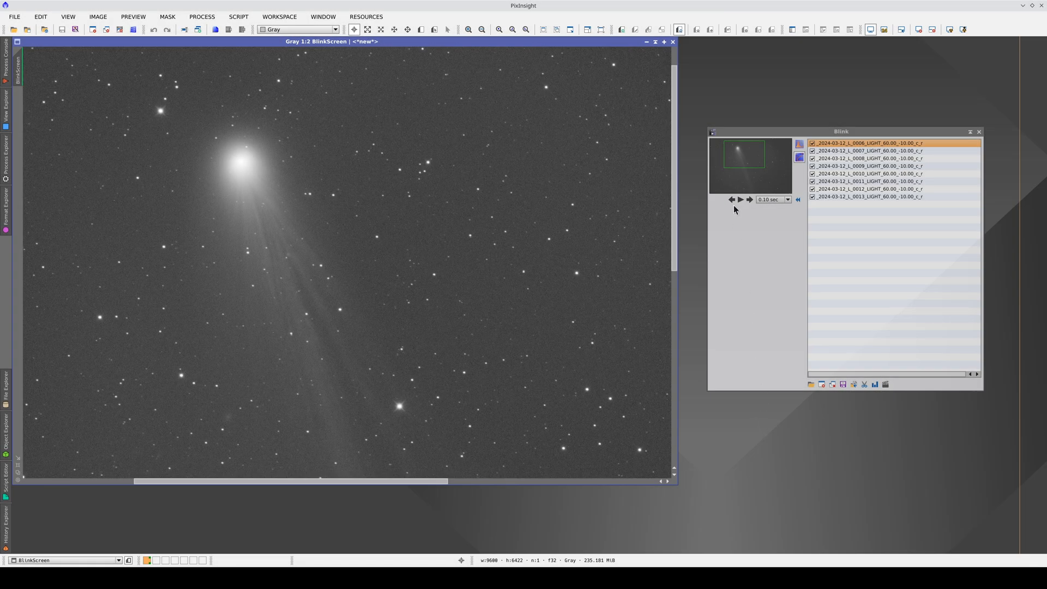
Step: Animate the eight comet frames in Blink, step through them and stop on frame 0013 with the satellite trail
left_click(739, 198)
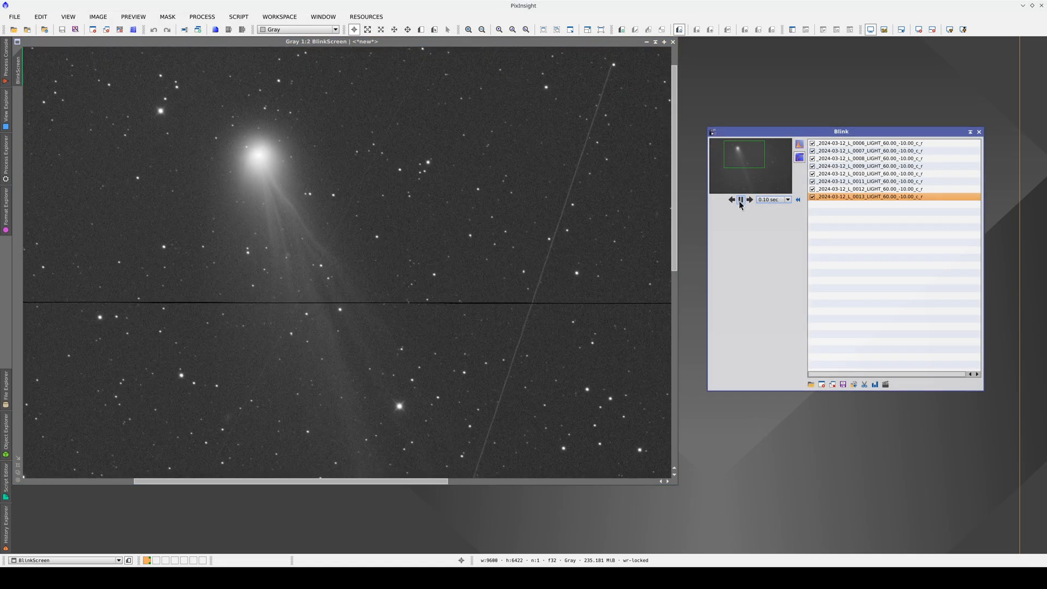
left_click(868, 166)
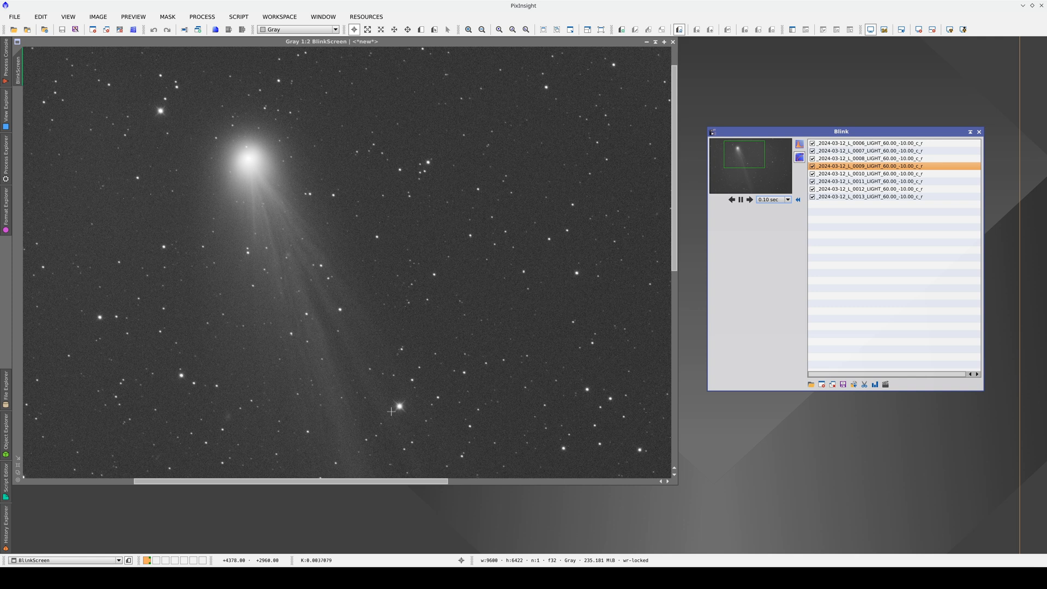
left_click(868, 143)
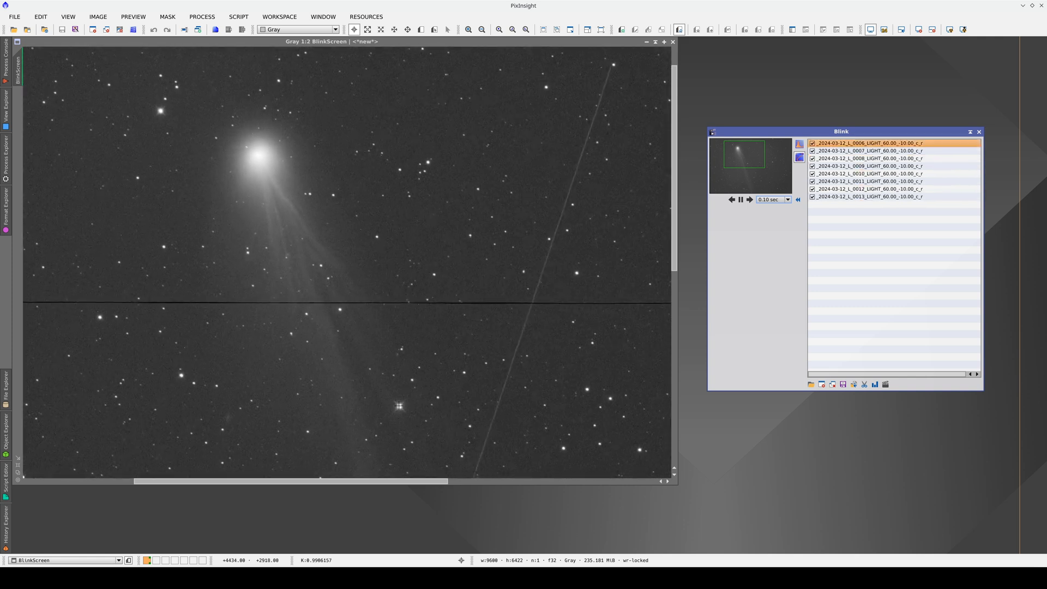
left_click(868, 181)
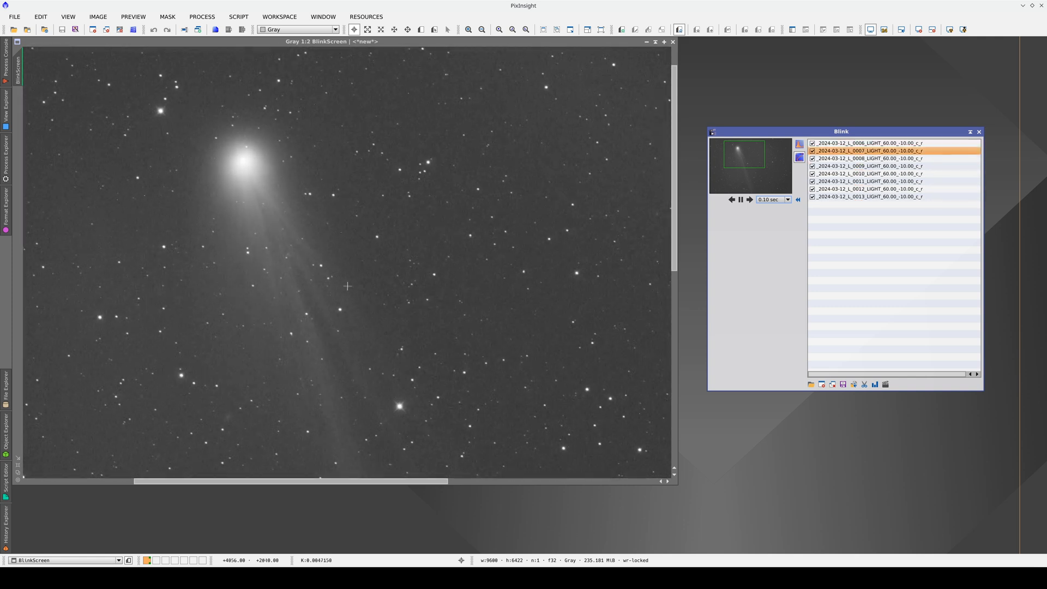
left_click(868, 181)
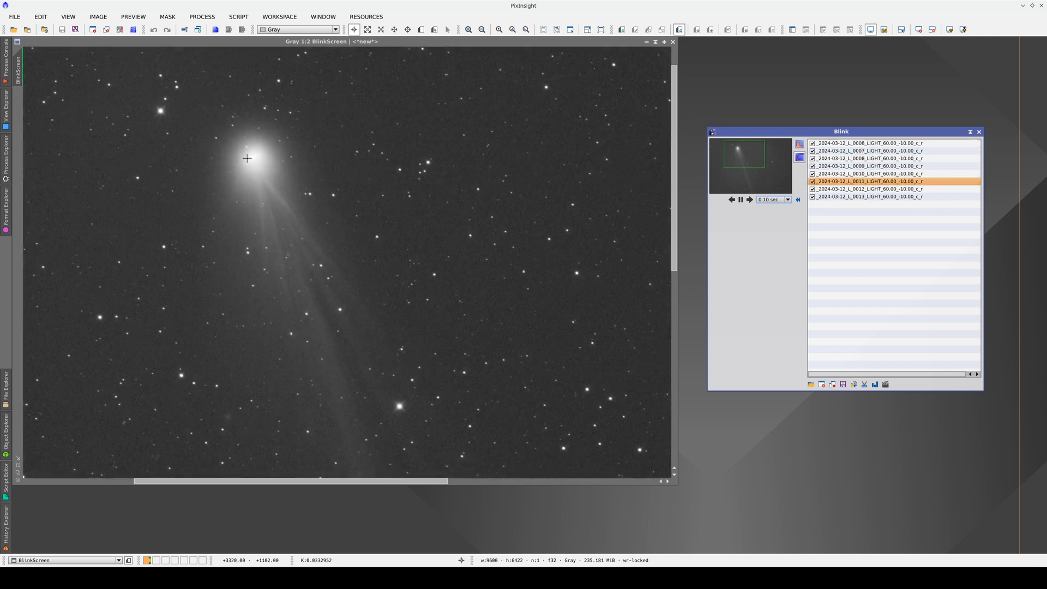
left_click(868, 158)
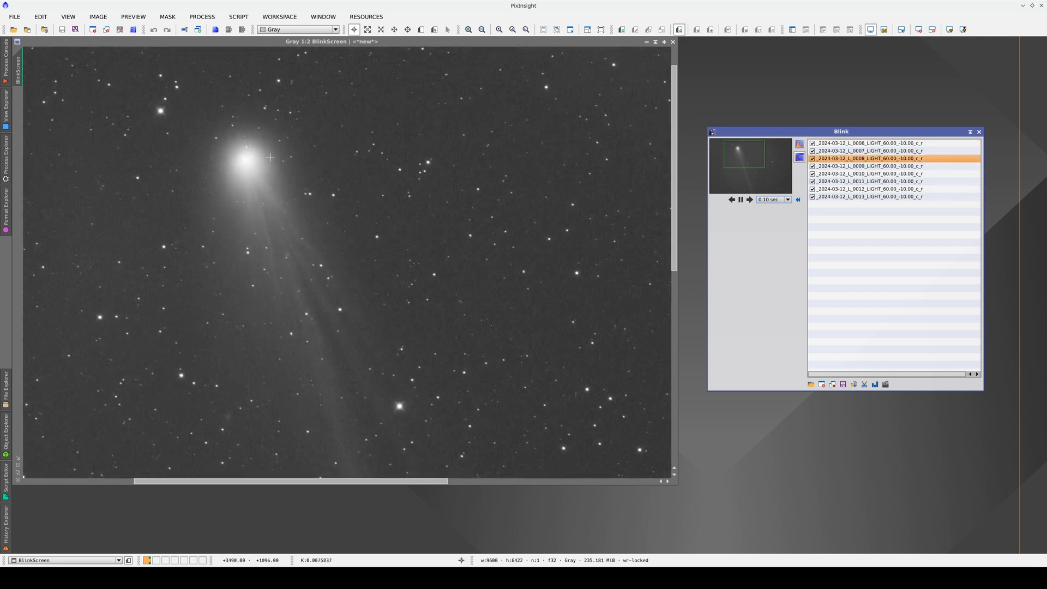
left_click(868, 196)
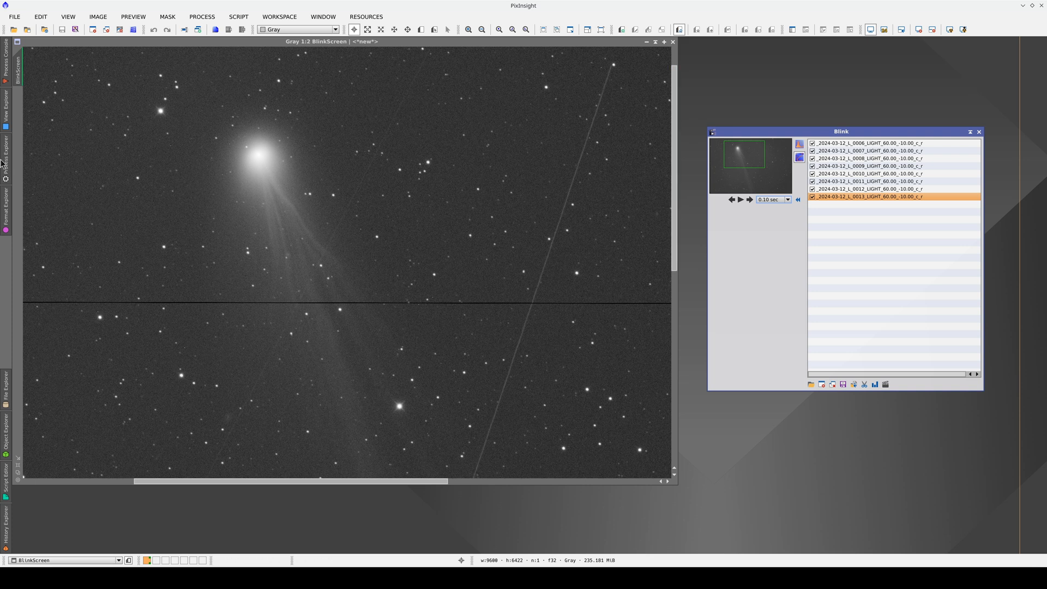
left_click(4, 159)
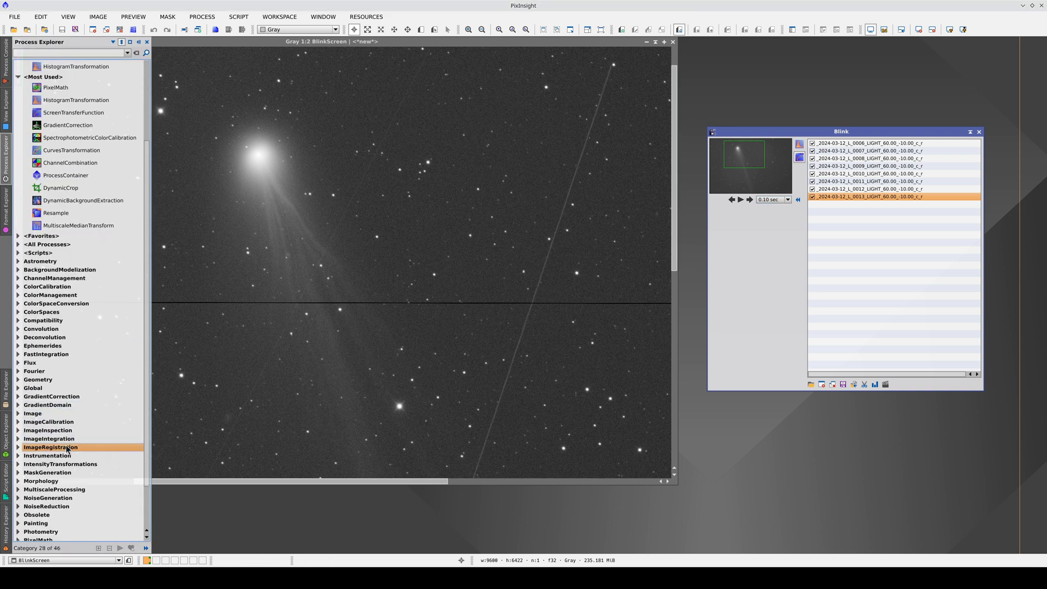
Step: Launch CometAlignment from the ImageRegistration category and close the Blink review
left_click(51, 447)
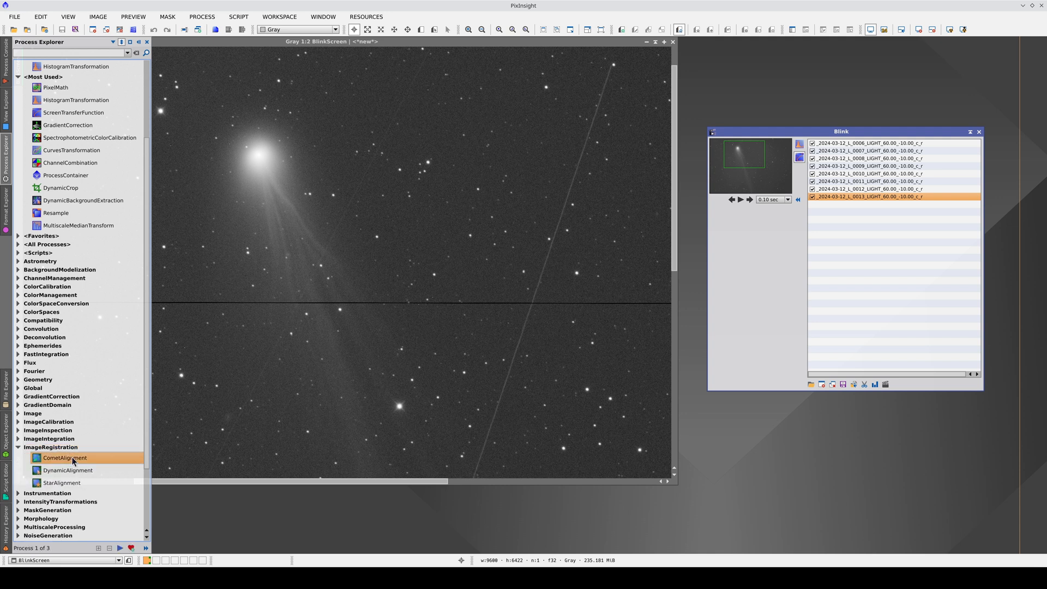
double_click(64, 457)
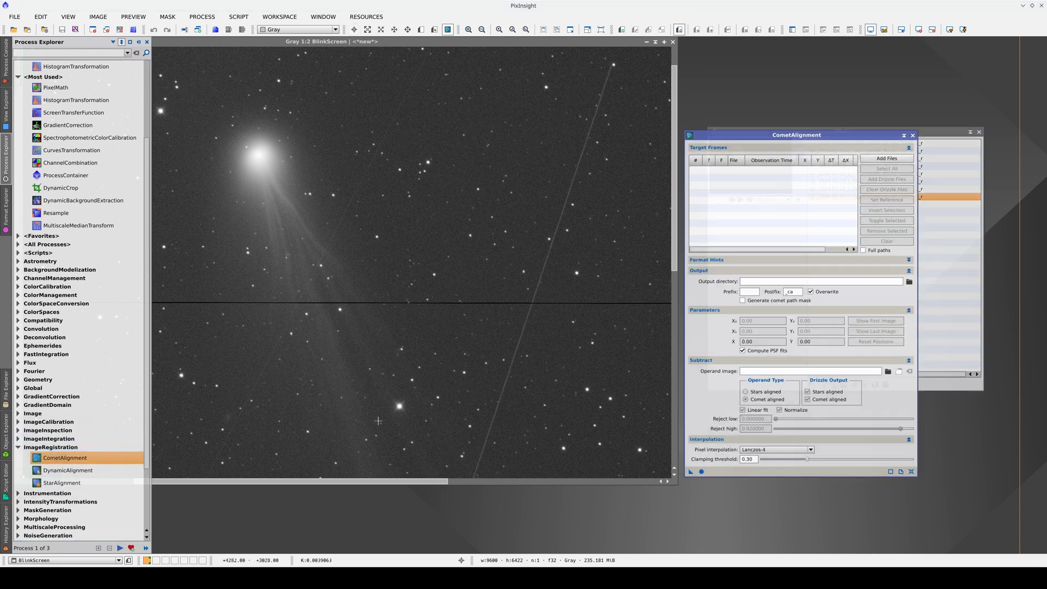
left_click(146, 42)
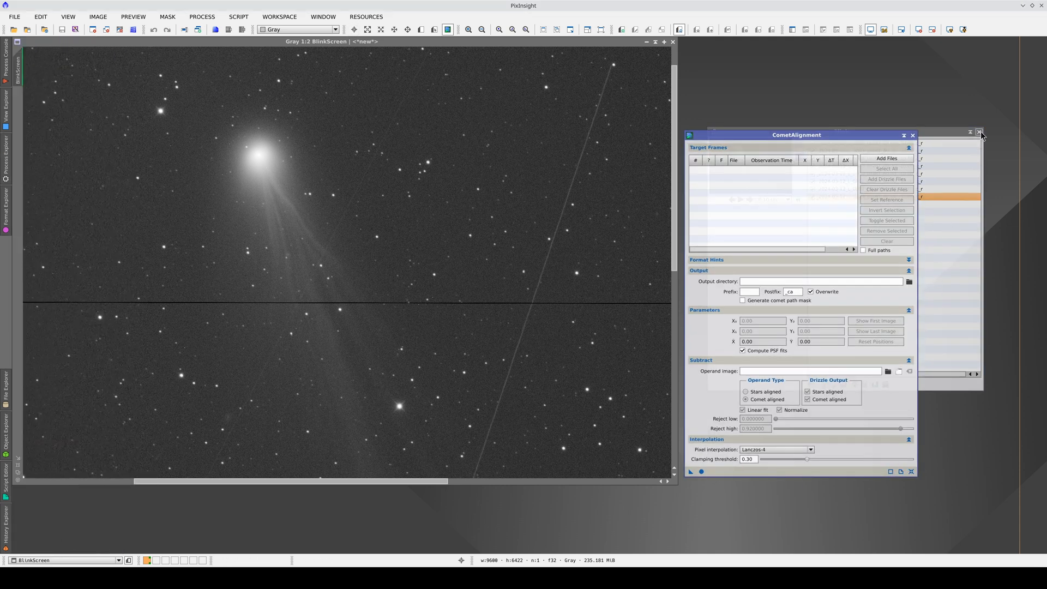
left_click(673, 41)
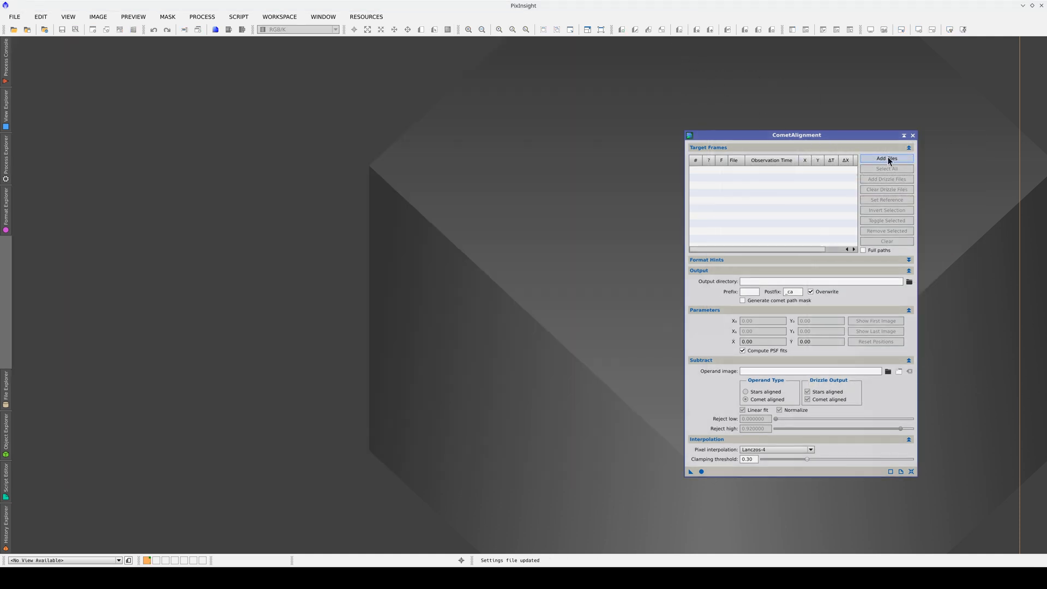
Step: Add the eight Pons-Brooks light frames 0006 through 0013 as CometAlignment target frames
left_click(887, 159)
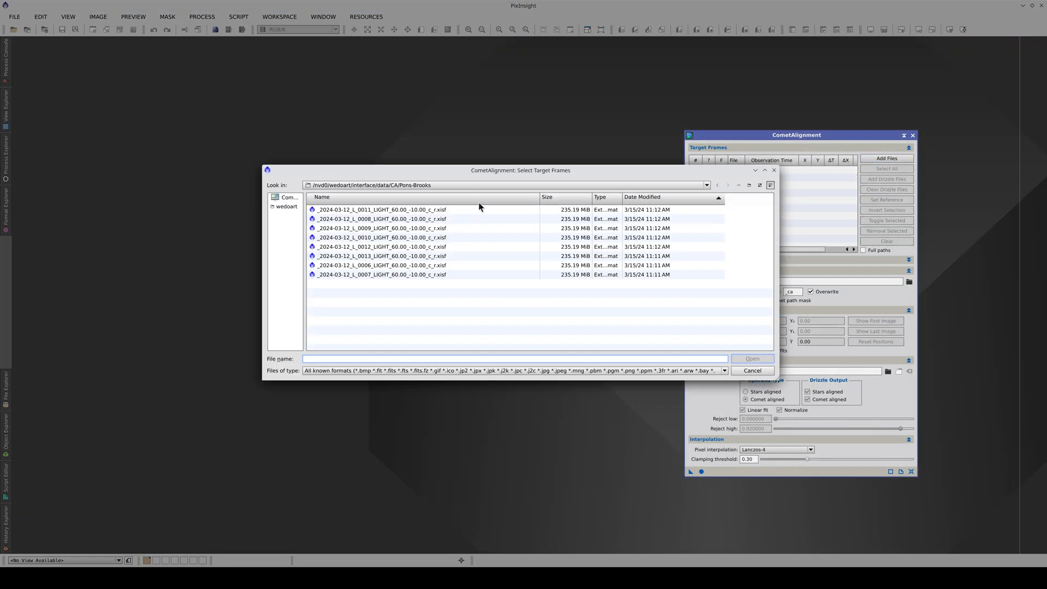
left_click(381, 209)
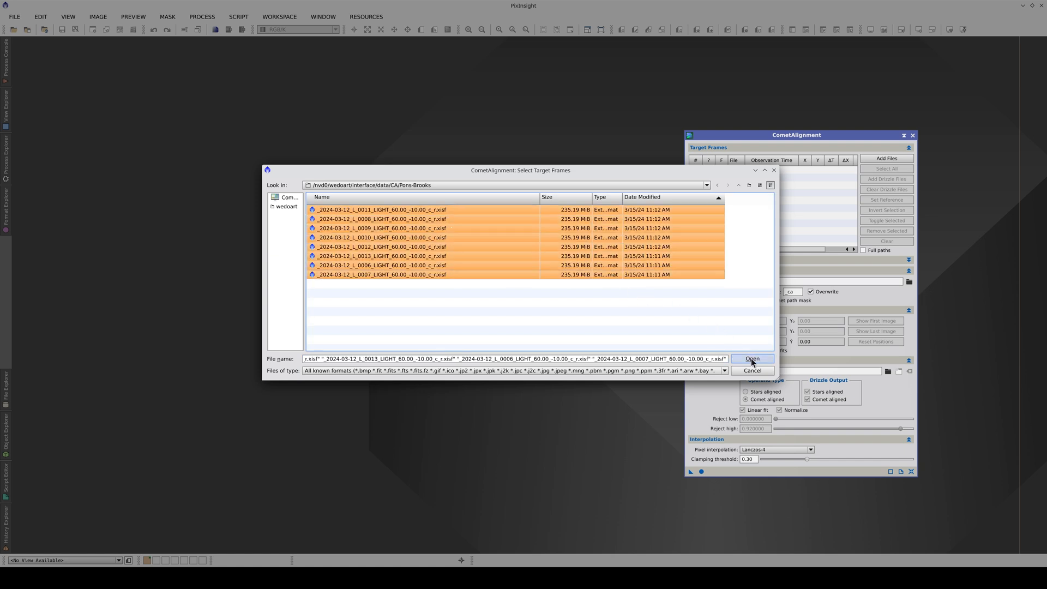
left_click(750, 358)
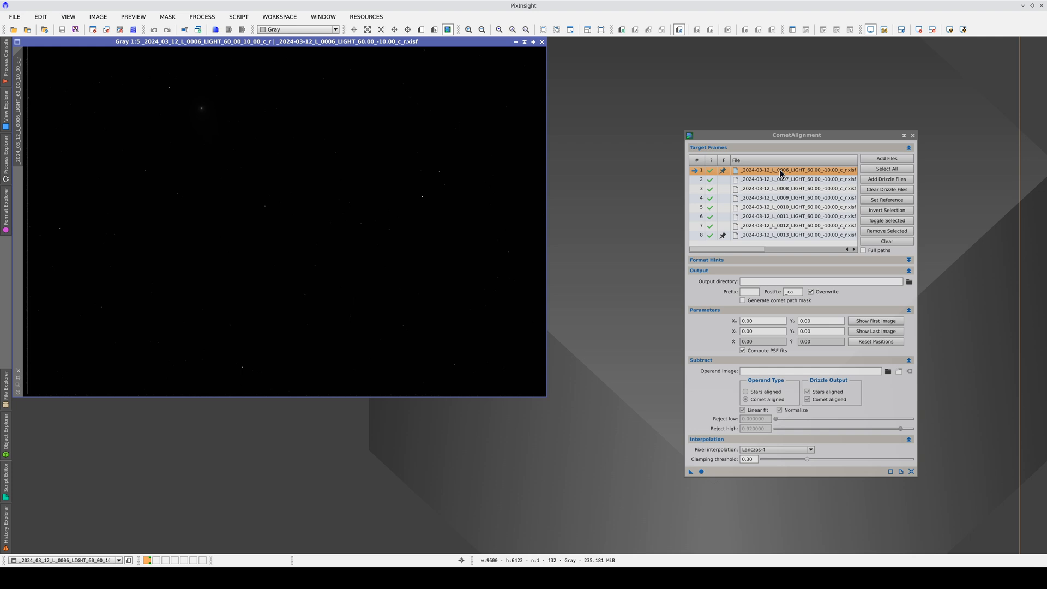
mouse_move(795, 170)
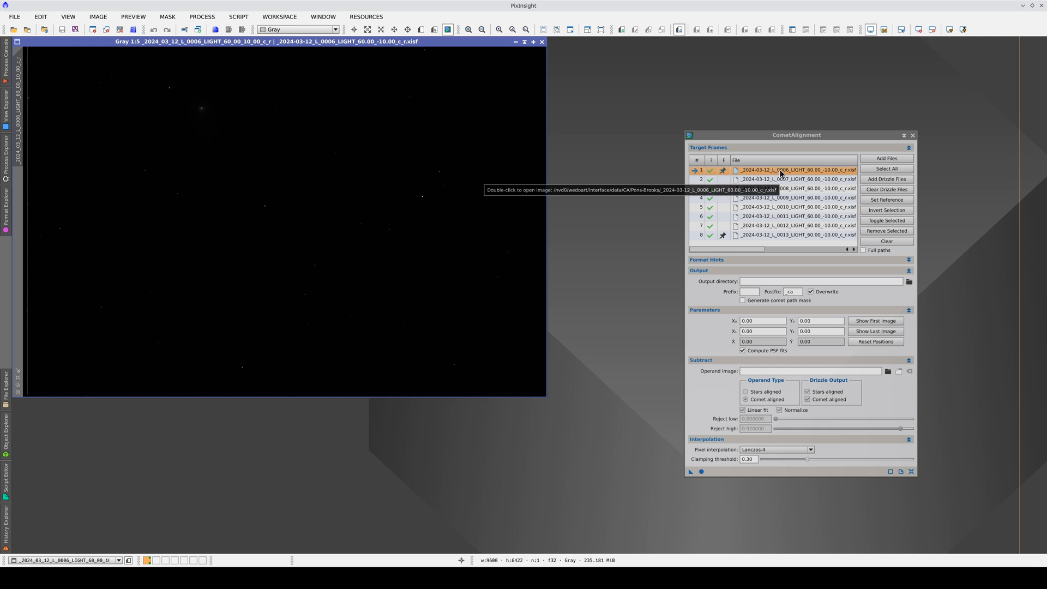
mouse_move(670, 175)
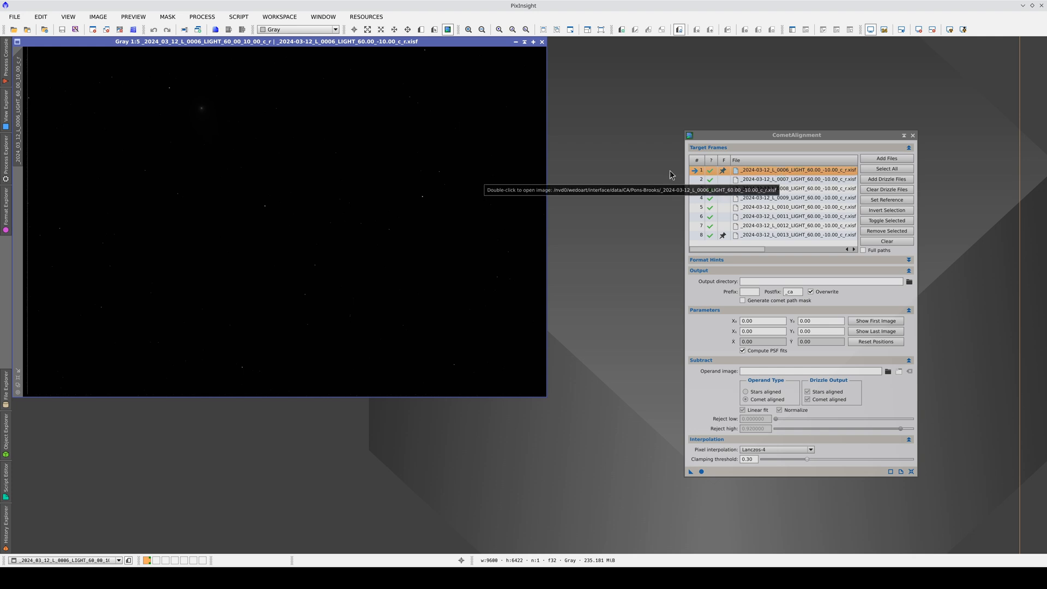
mouse_move(477, 167)
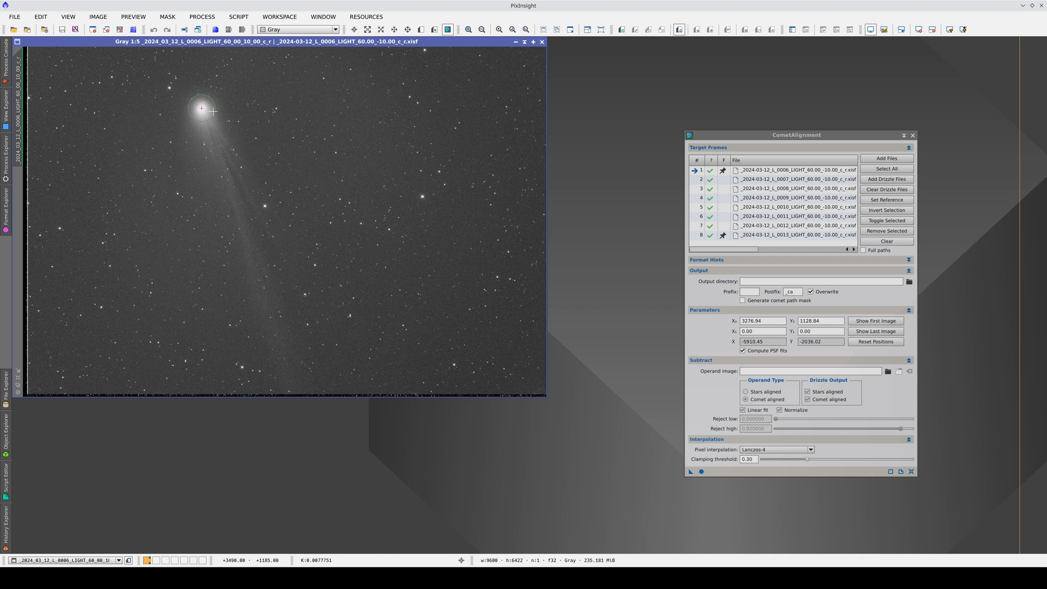
mouse_move(366, 147)
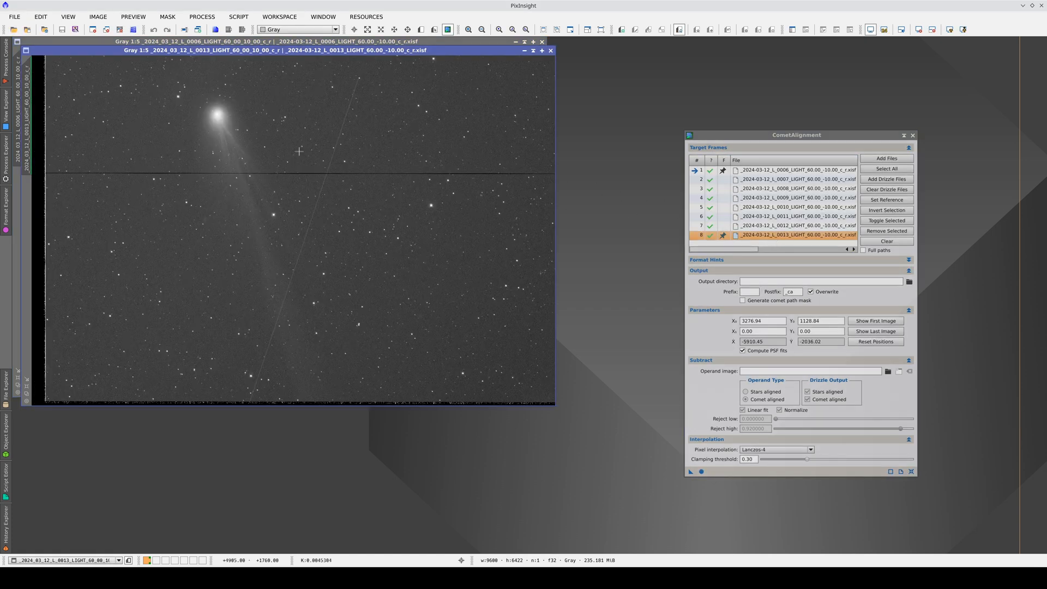
mouse_move(216, 114)
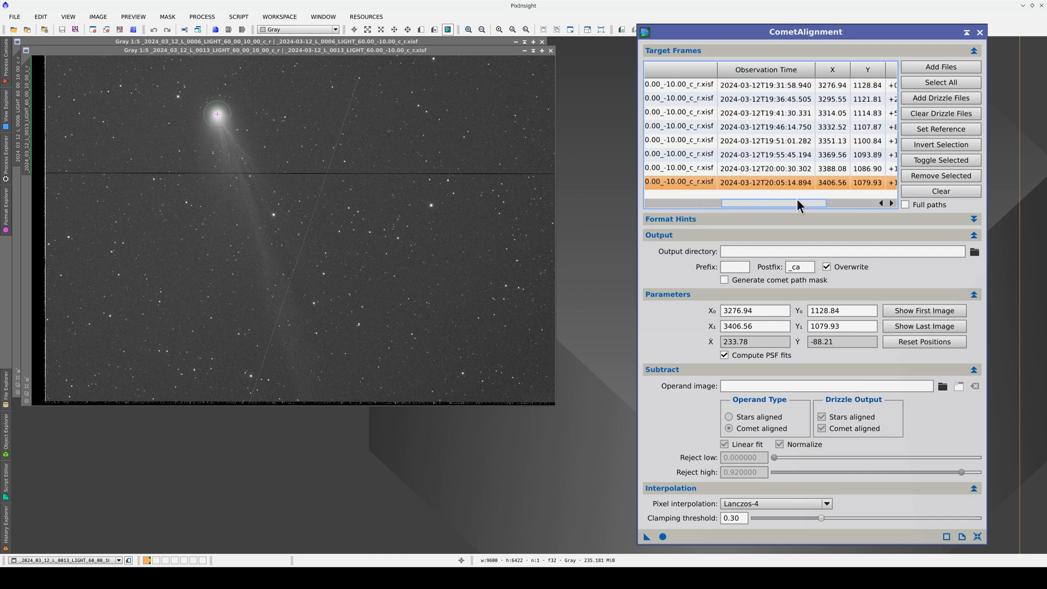
Step: Review the per-frame ΔT, ΔX, ΔY offsets and enable Generate comet path mask
scroll("right", 3)
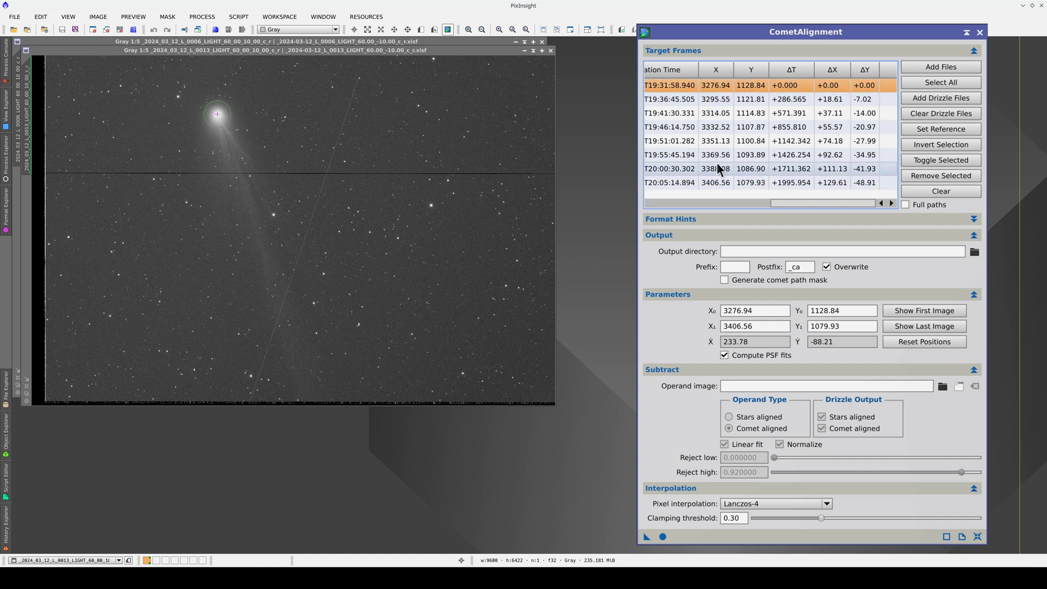
left_click(750, 182)
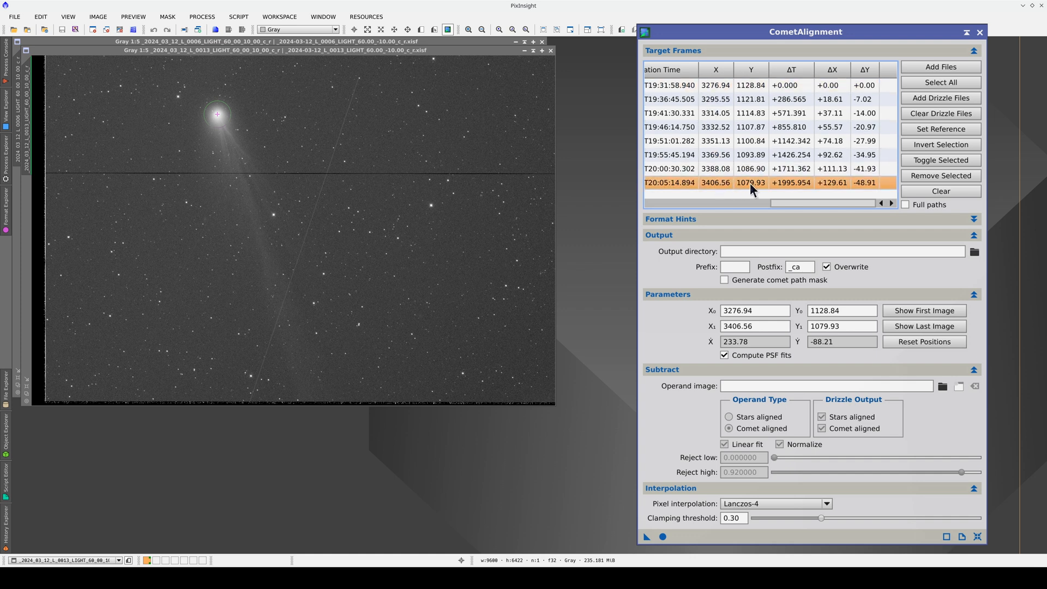
mouse_move(796, 180)
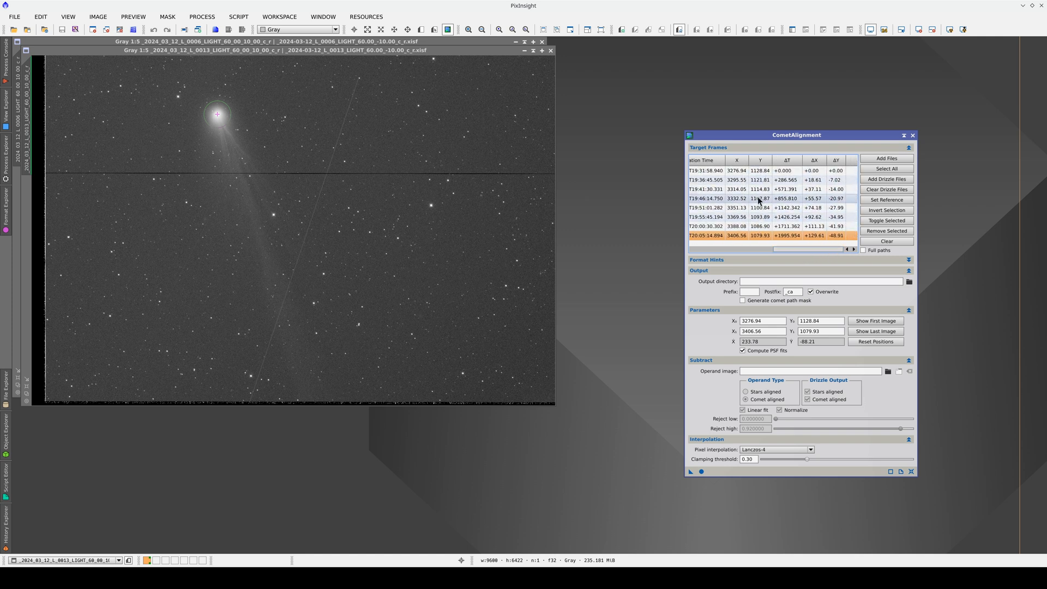
left_click(759, 180)
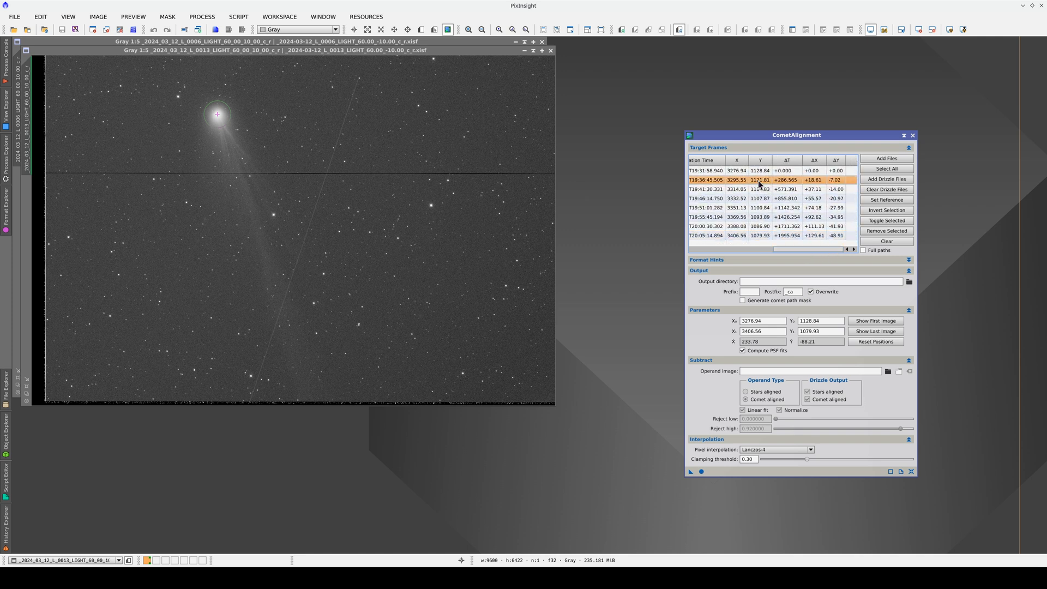
mouse_move(795, 182)
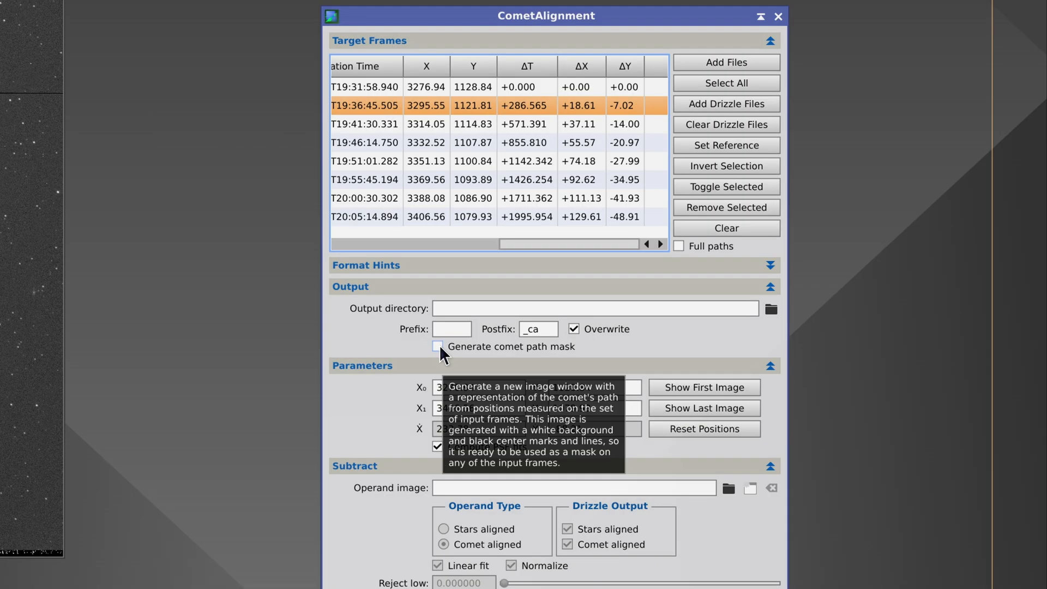
left_click(438, 346)
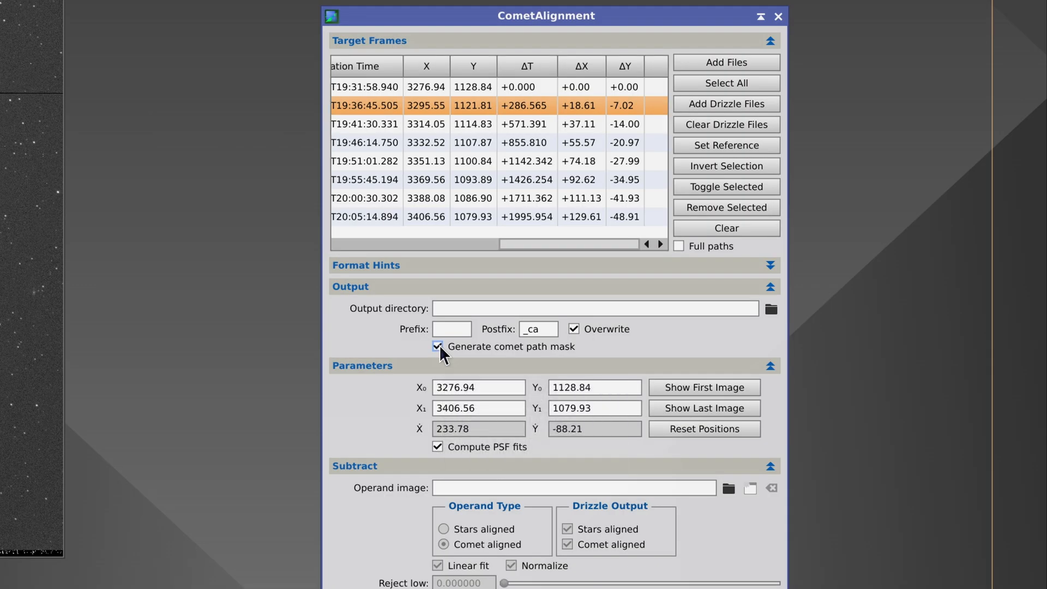
mouse_move(438, 346)
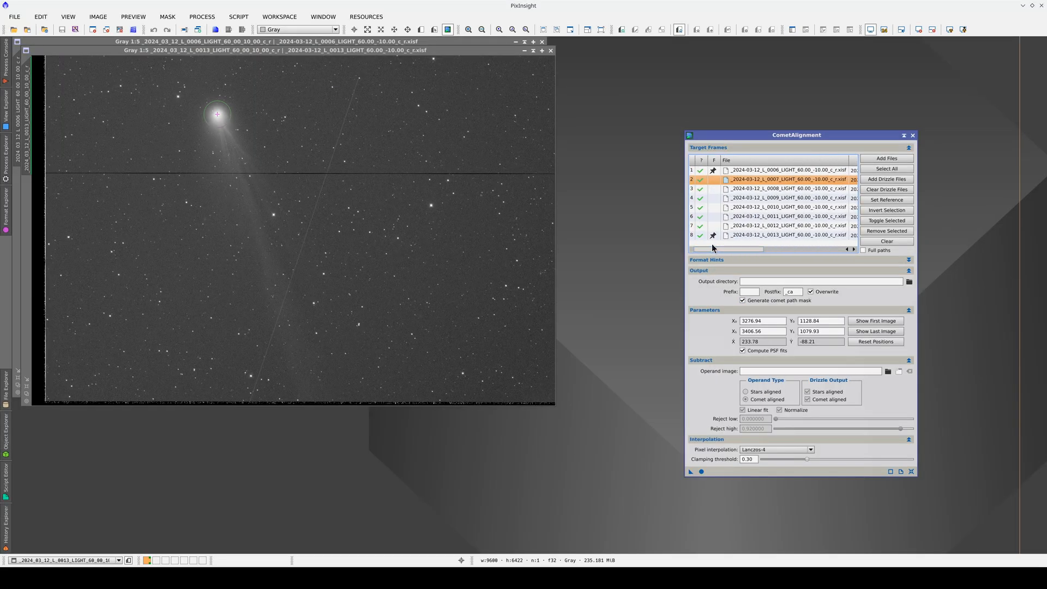
mouse_move(742, 206)
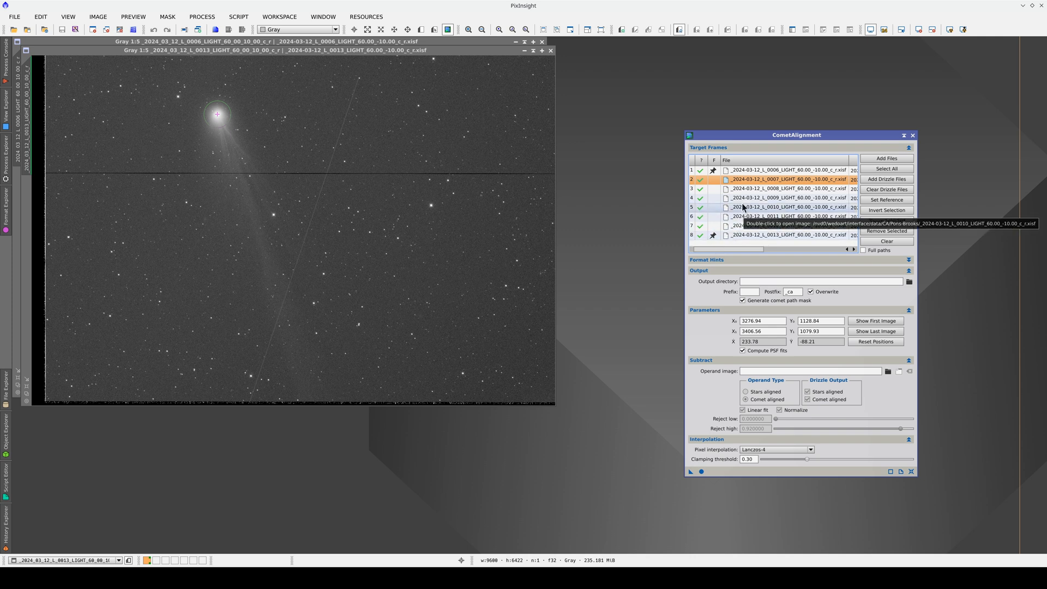
Step: Fix the comet nucleus position on middle frame 0009, then select the last frame 0013
left_click(787, 207)
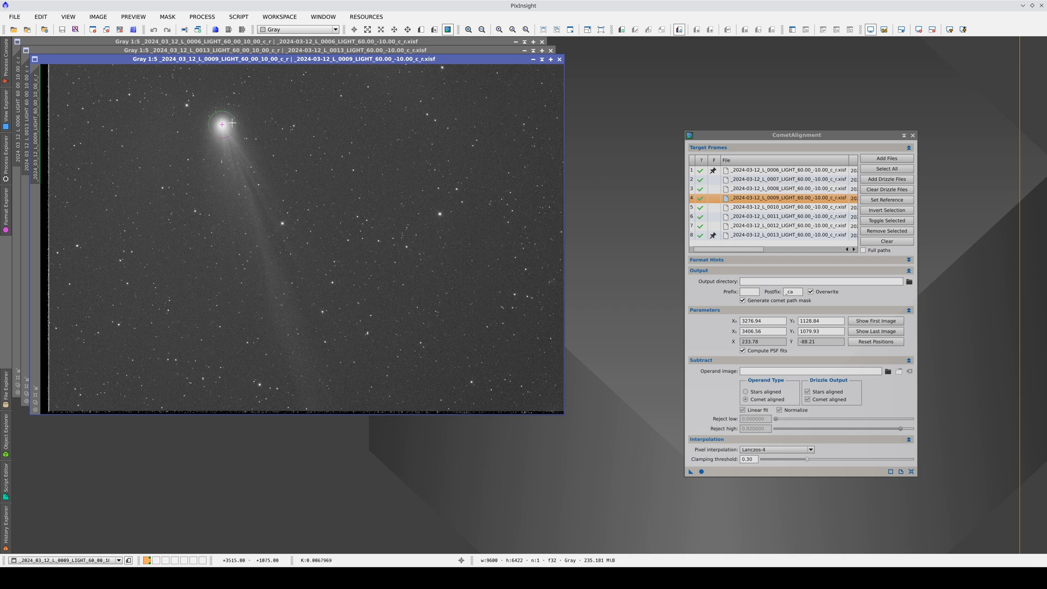
mouse_move(223, 112)
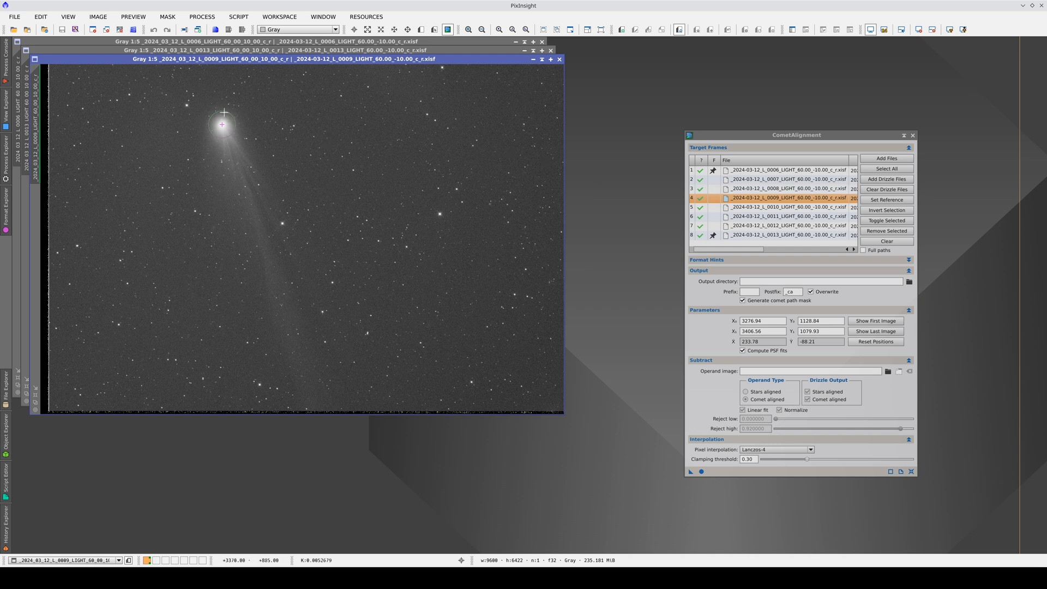
mouse_move(205, 135)
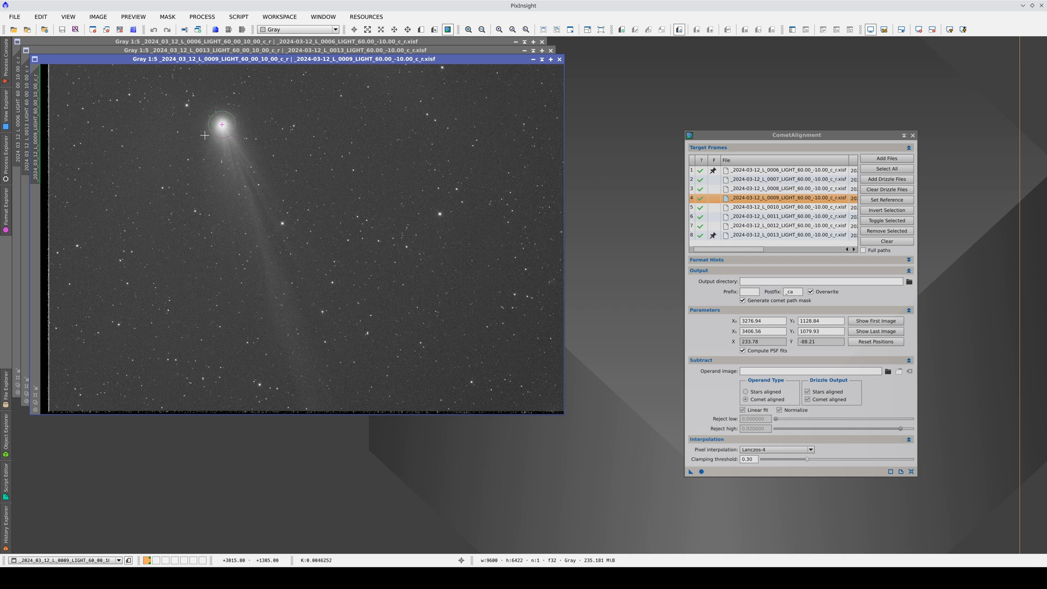
mouse_move(220, 125)
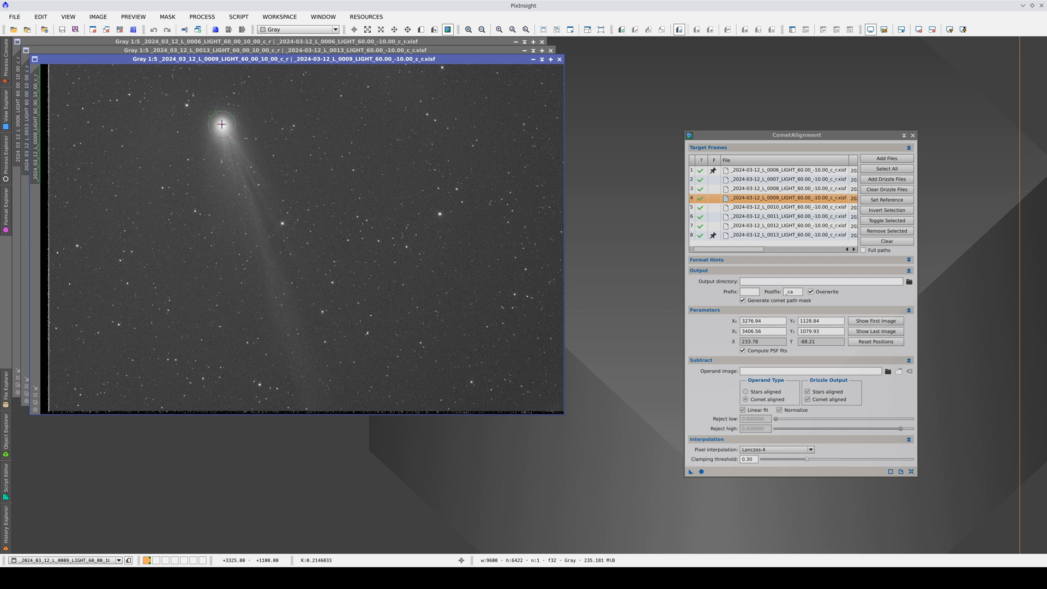
left_click(787, 188)
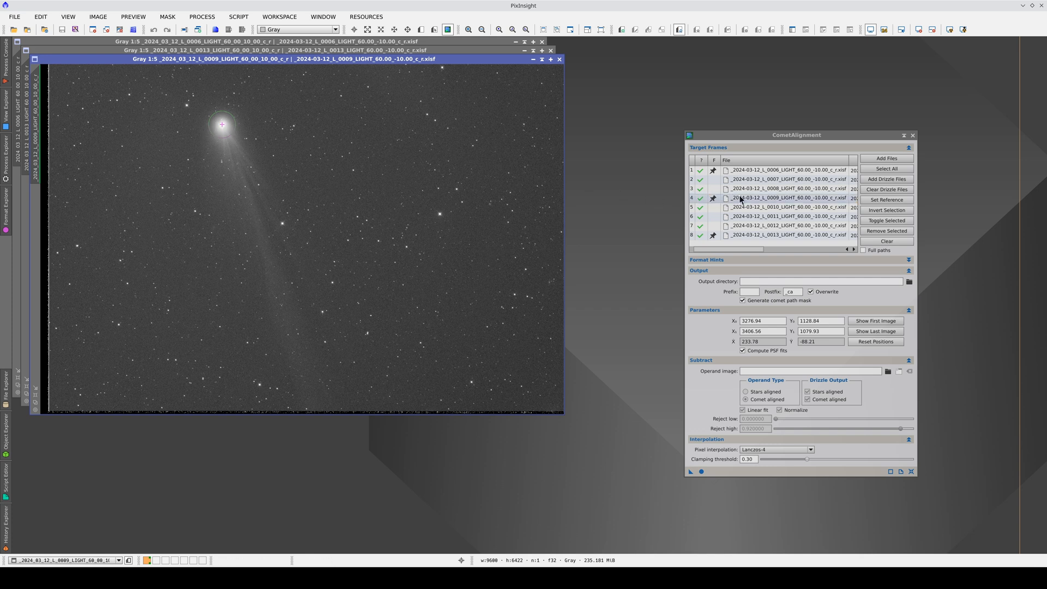
left_click(767, 197)
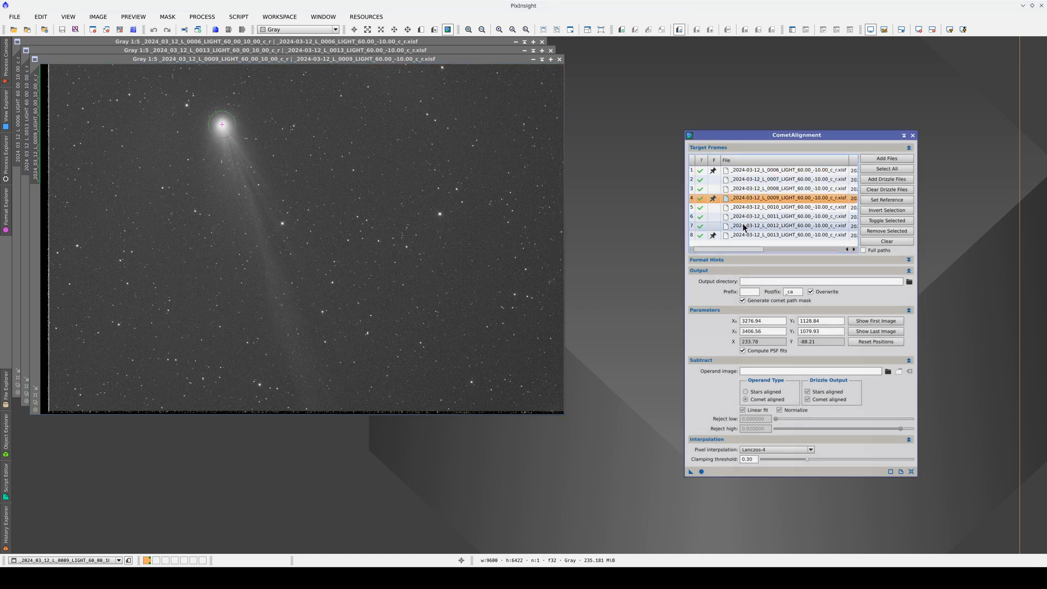
left_click(787, 235)
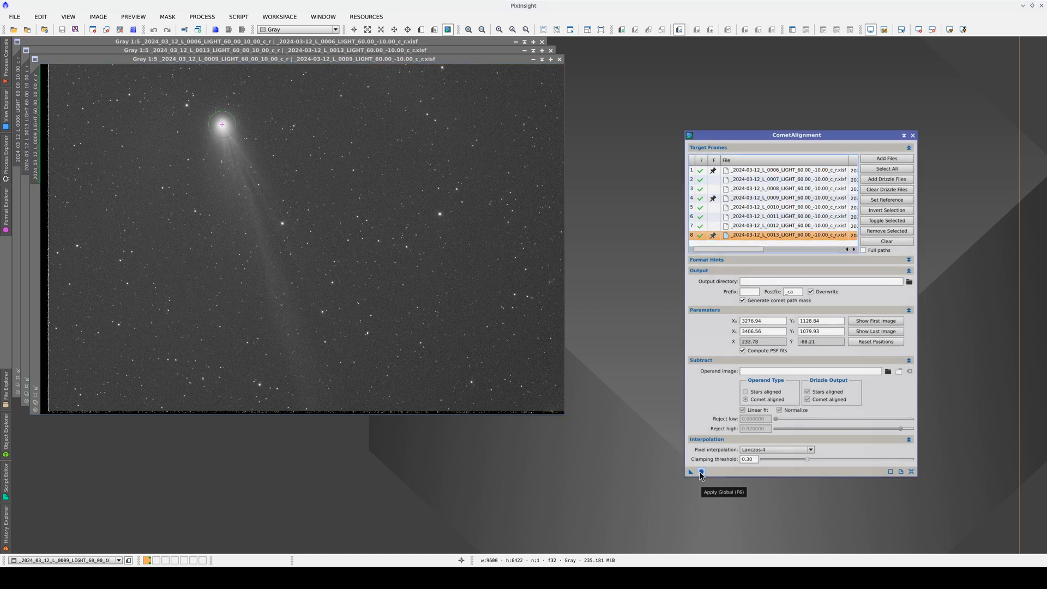
Step: Run CometAlignment globally on all eight frames, producing the CA_CometPath mask
left_click(700, 472)
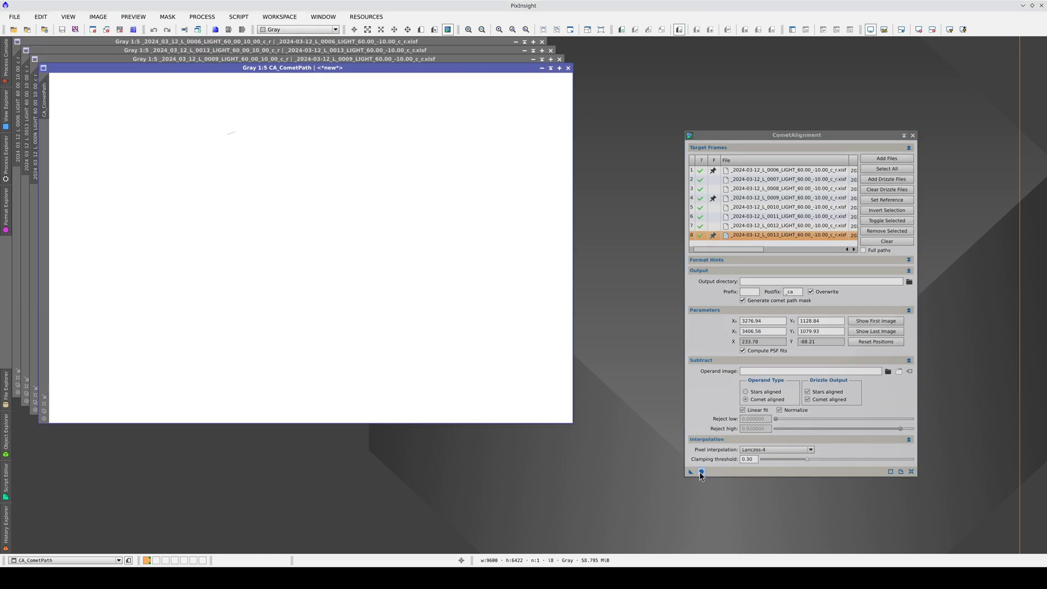
mouse_move(684, 463)
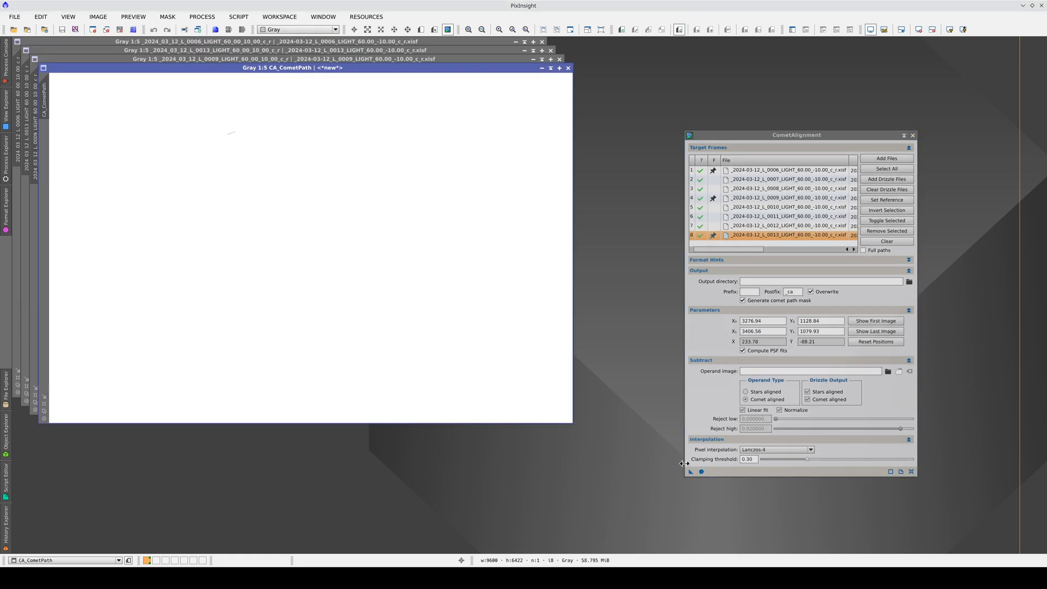
mouse_move(230, 133)
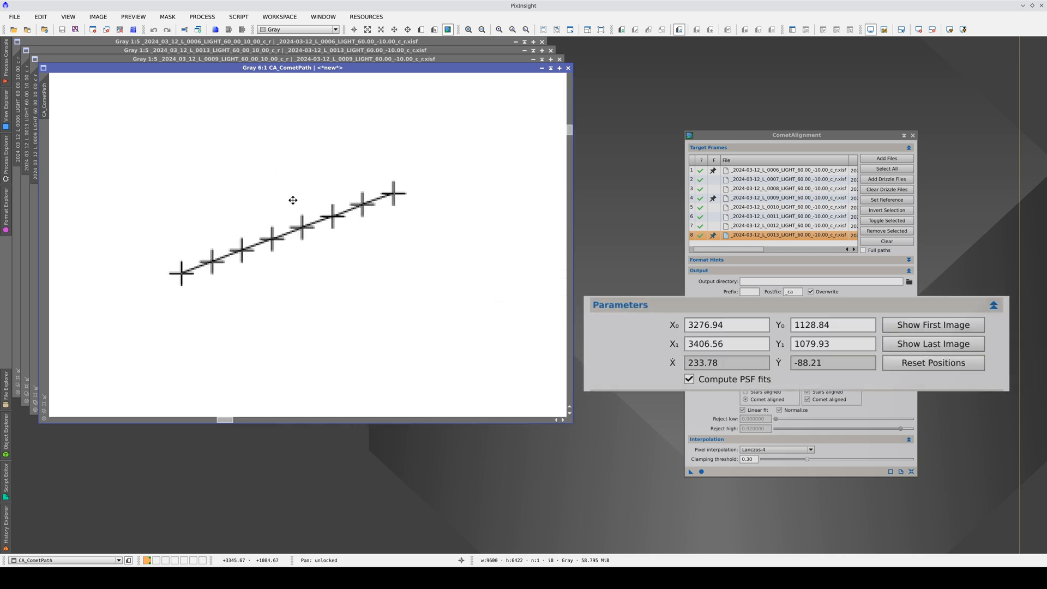
mouse_move(269, 246)
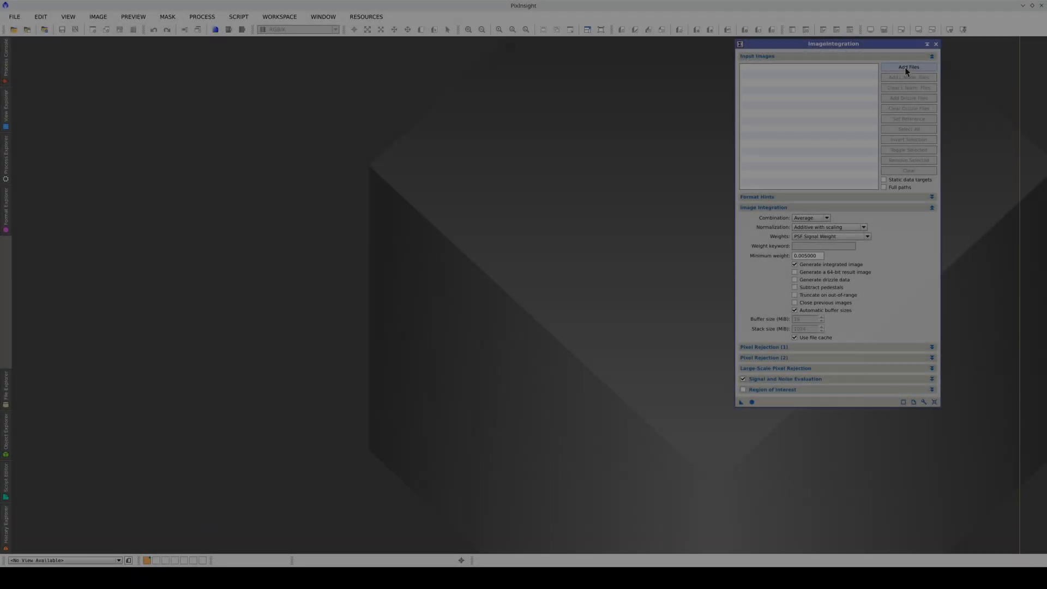
Step: Integrate the eight _ca frames with Generalized ESD rejection, yielding integration and rejection maps
left_click(907, 66)
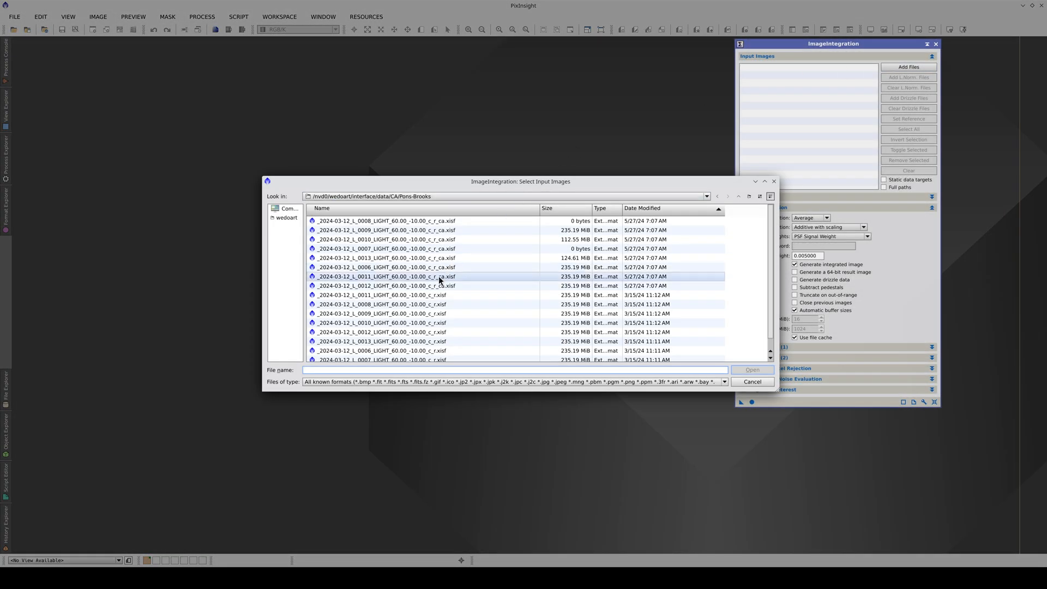
left_click(381, 285)
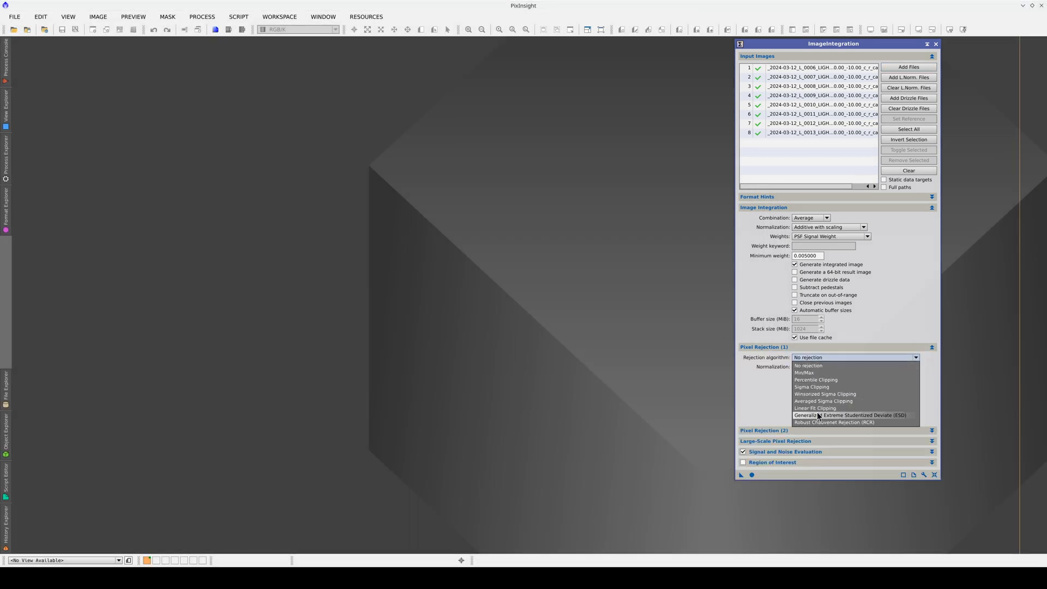
left_click(851, 414)
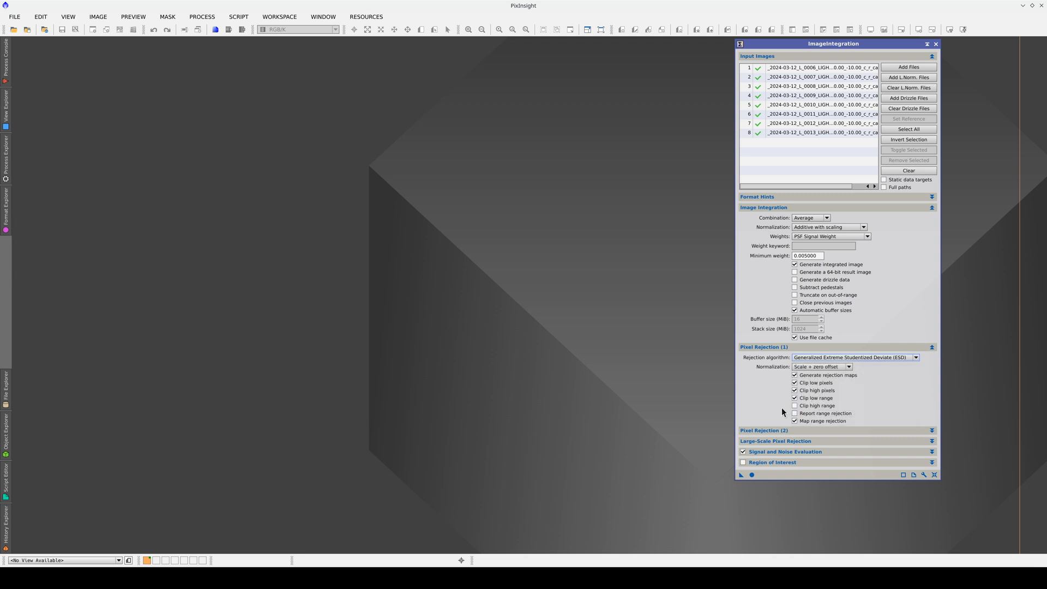
mouse_move(751, 475)
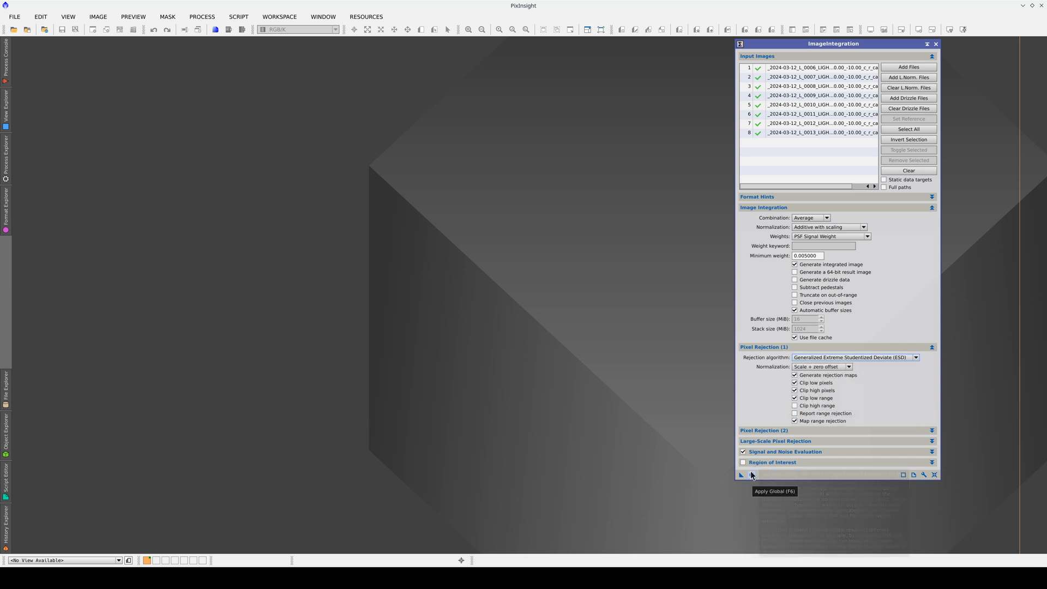
left_click(739, 474)
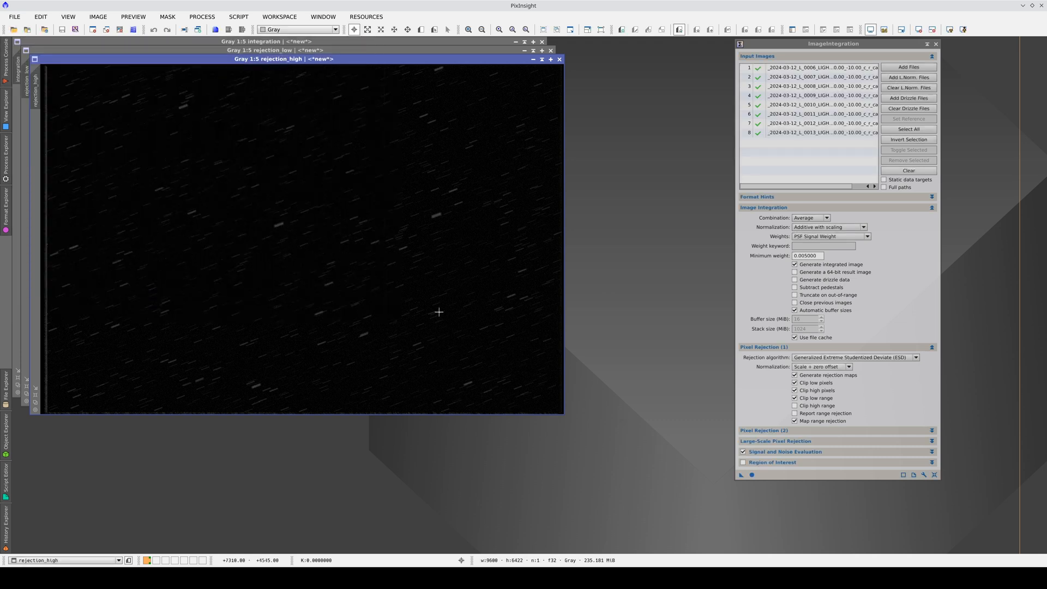
Step: Inspect the integrated comet image at 2:1 and then zoomed back out
left_click(486, 29)
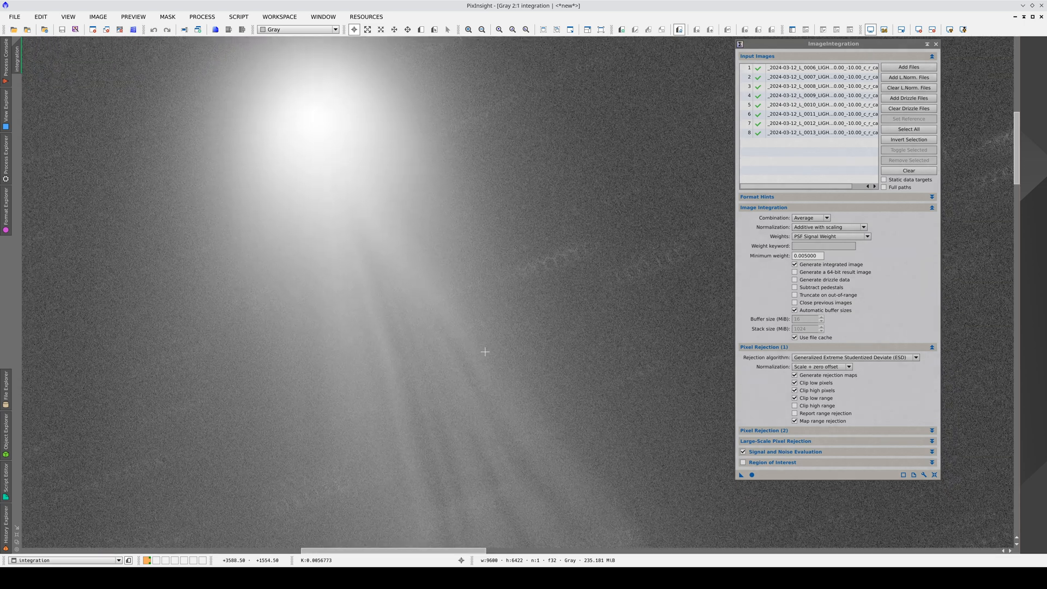
left_click(511, 28)
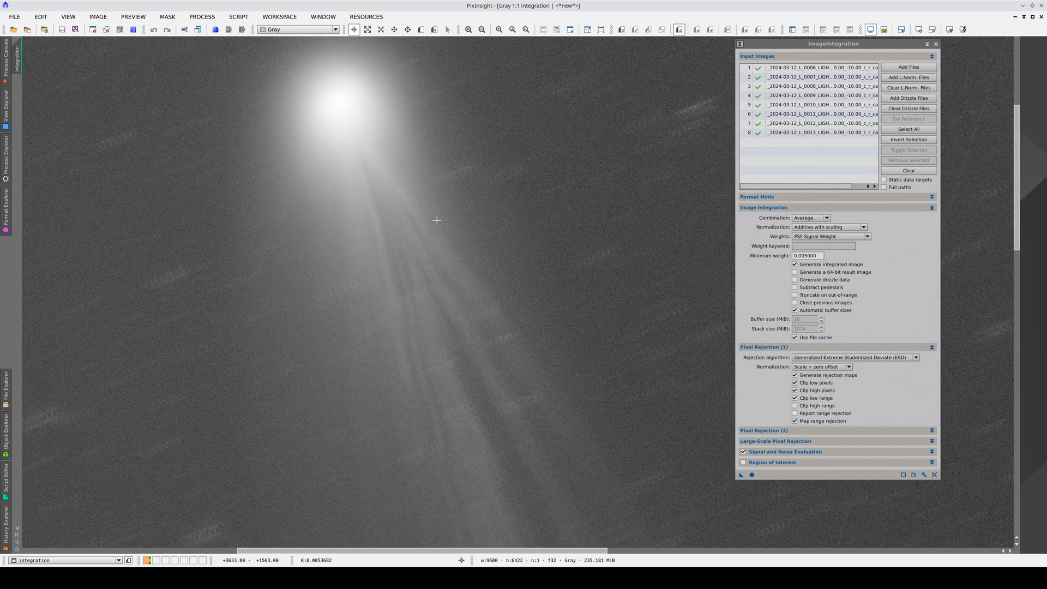
mouse_move(897, 60)
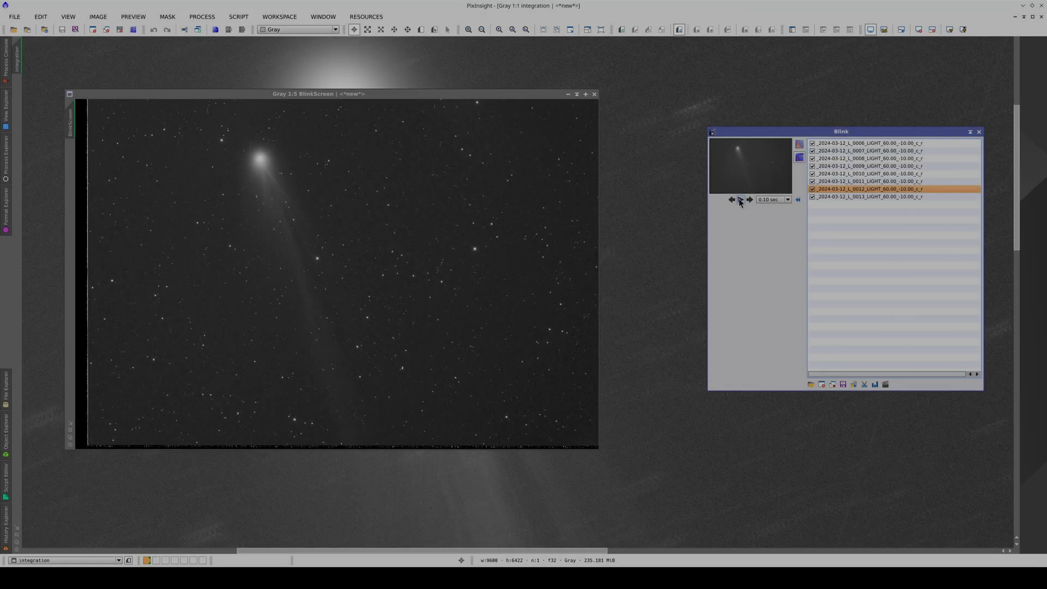
Step: Blink through the original frames, then through the comet-aligned _ca frames, and stop playback
left_click(739, 198)
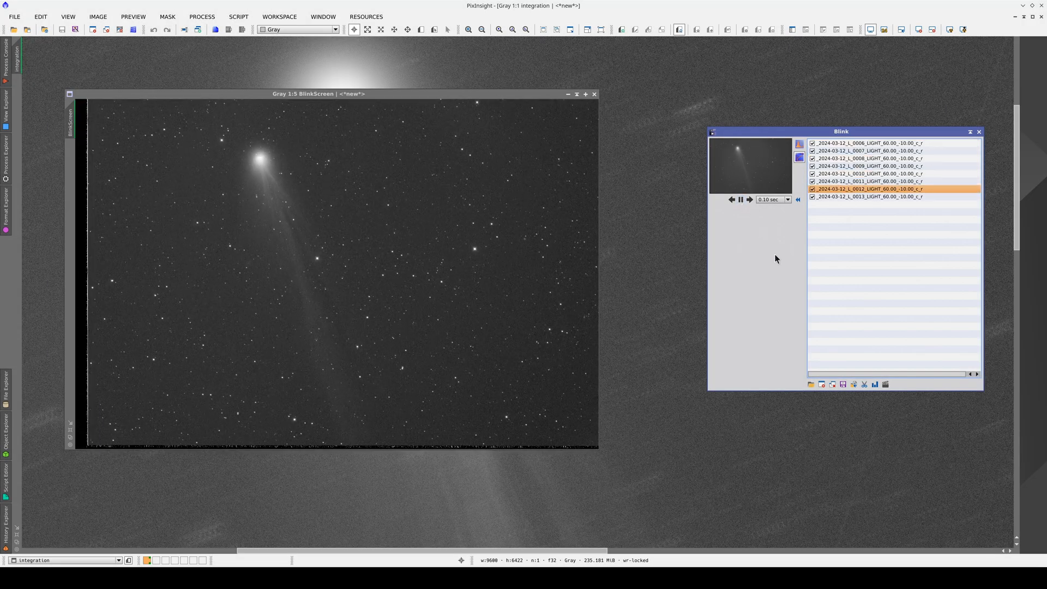
left_click(868, 166)
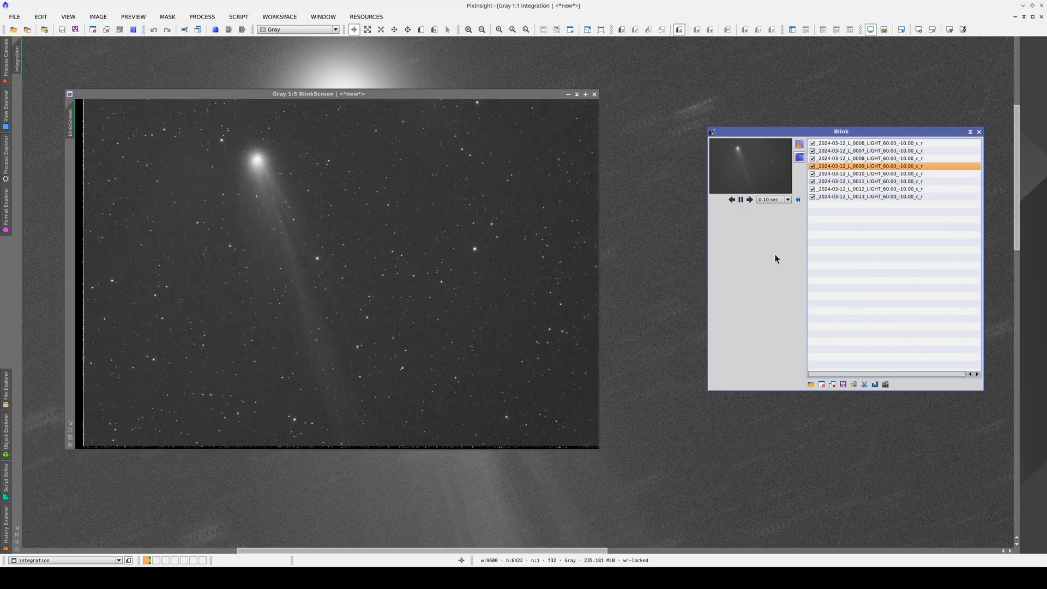
left_click(868, 197)
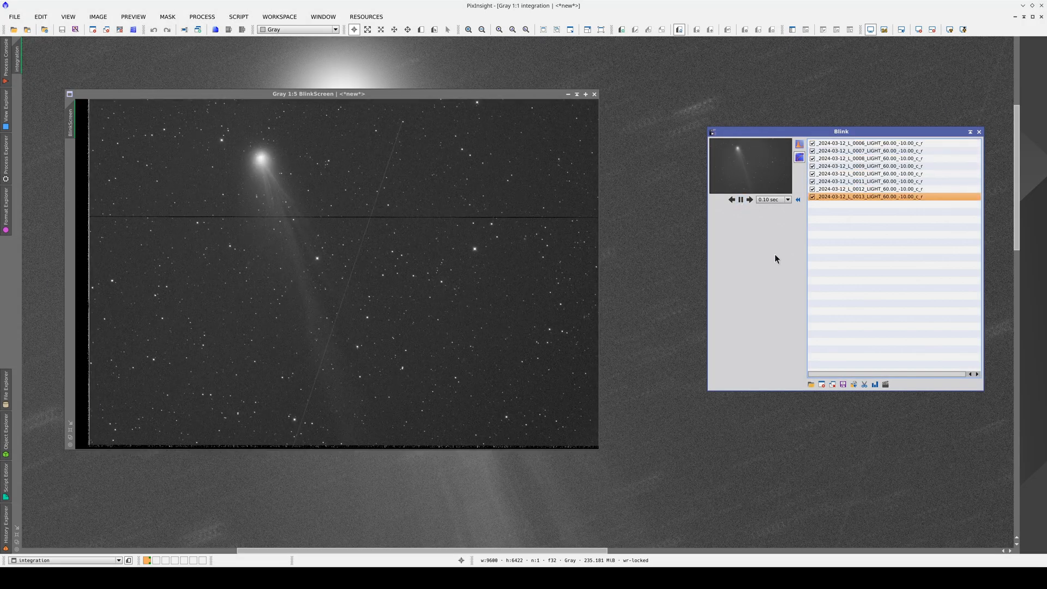
left_click(868, 174)
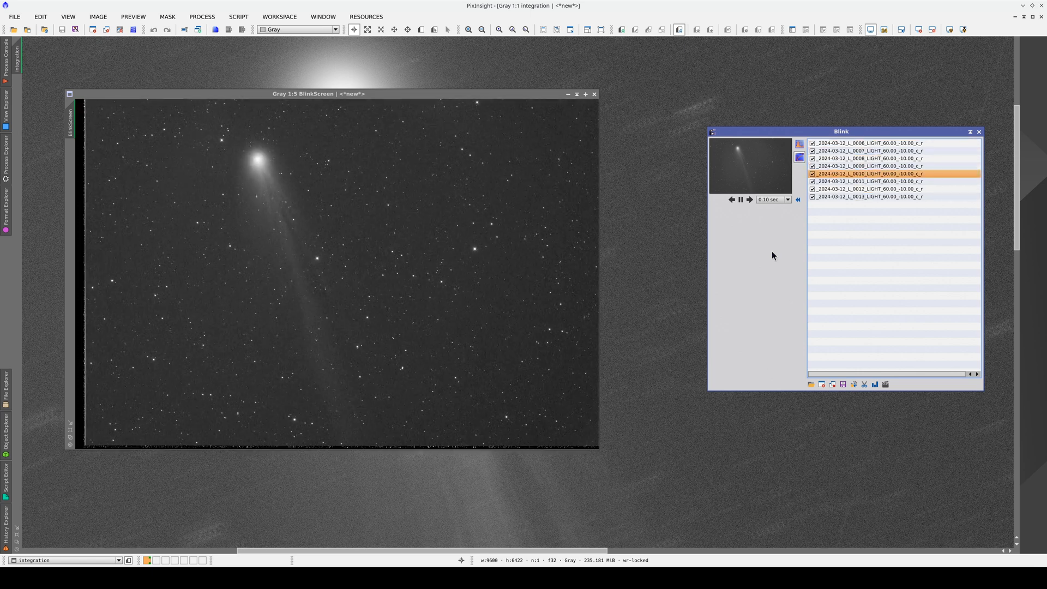
left_click(749, 200)
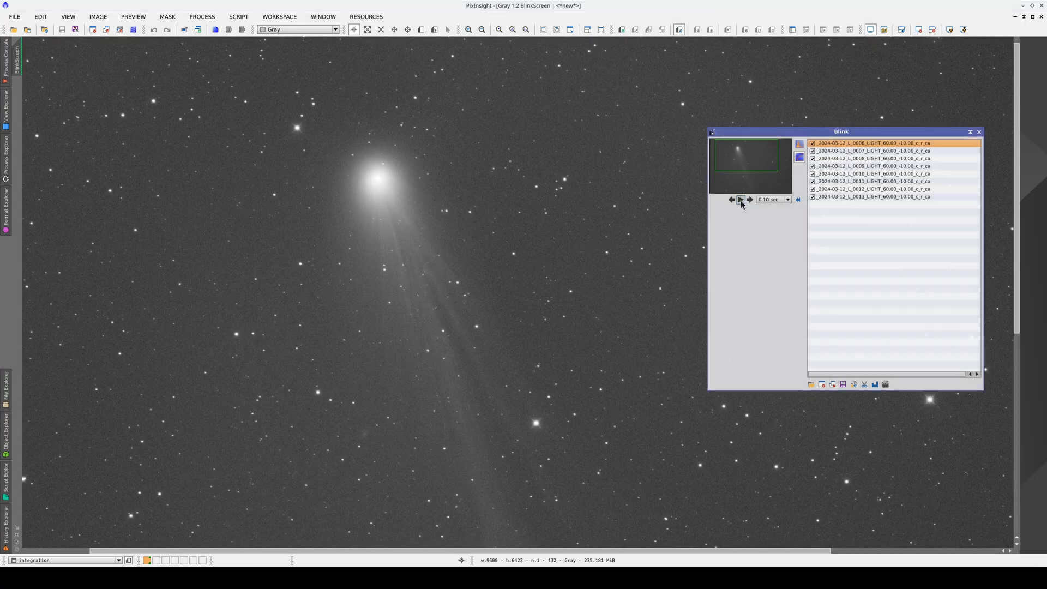
left_click(739, 199)
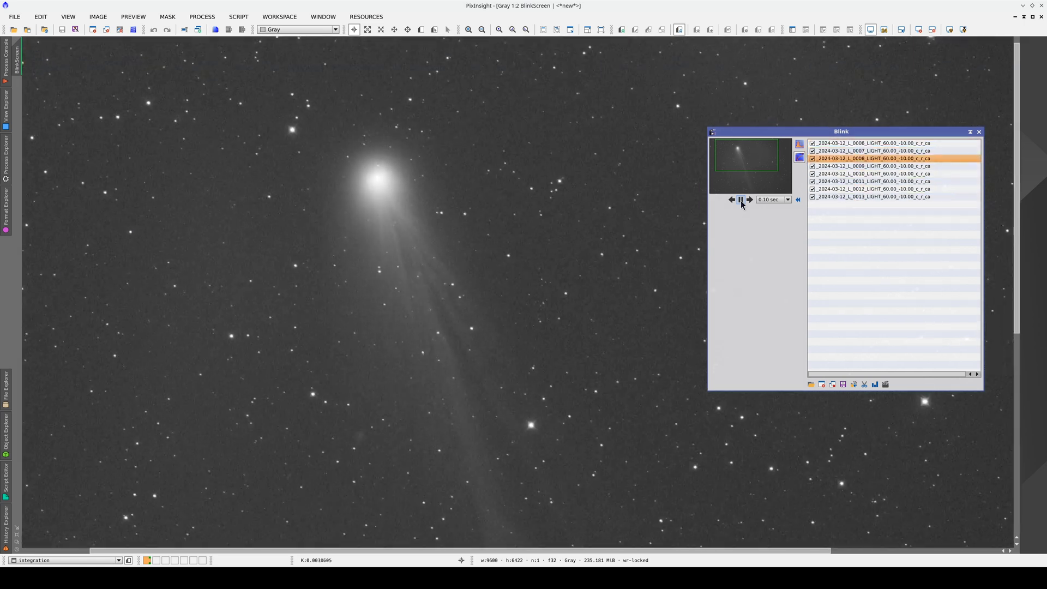
left_click(749, 198)
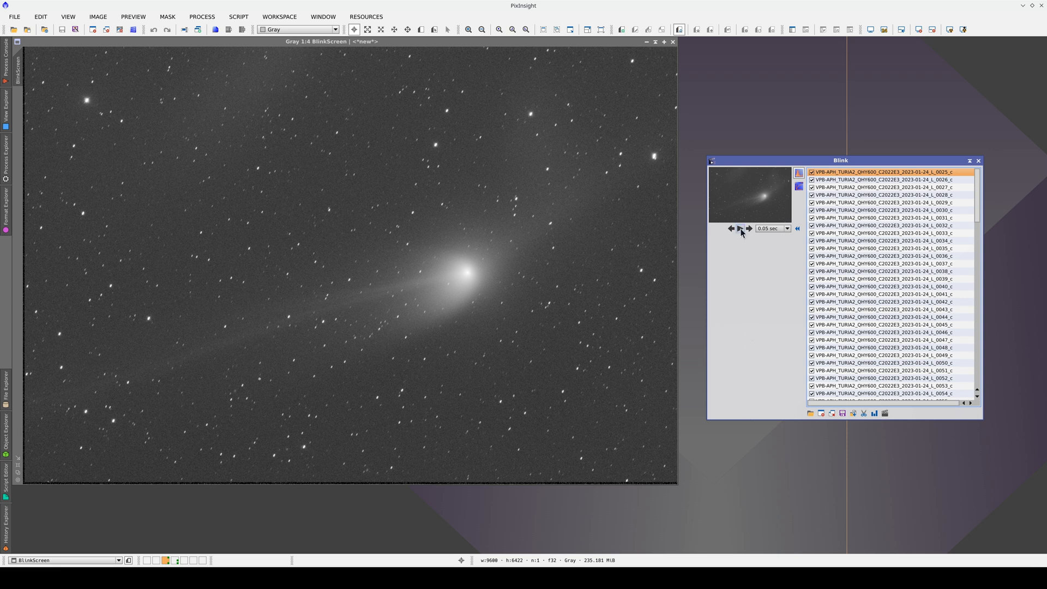
Step: Play through the second C/2022 E3 sequence in Blink and display its last frame 0144
left_click(740, 228)
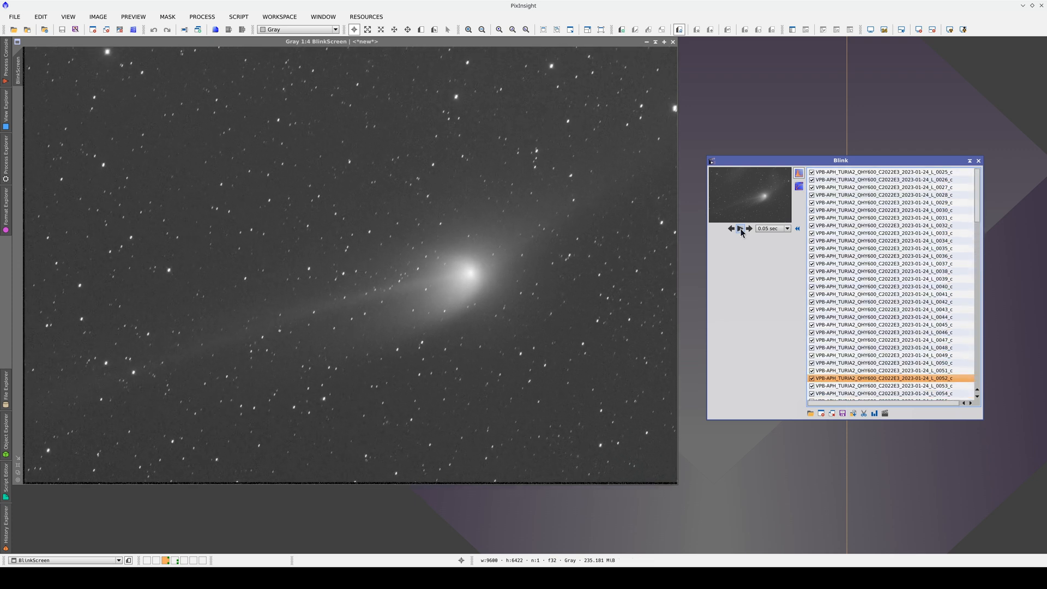
mouse_move(871, 177)
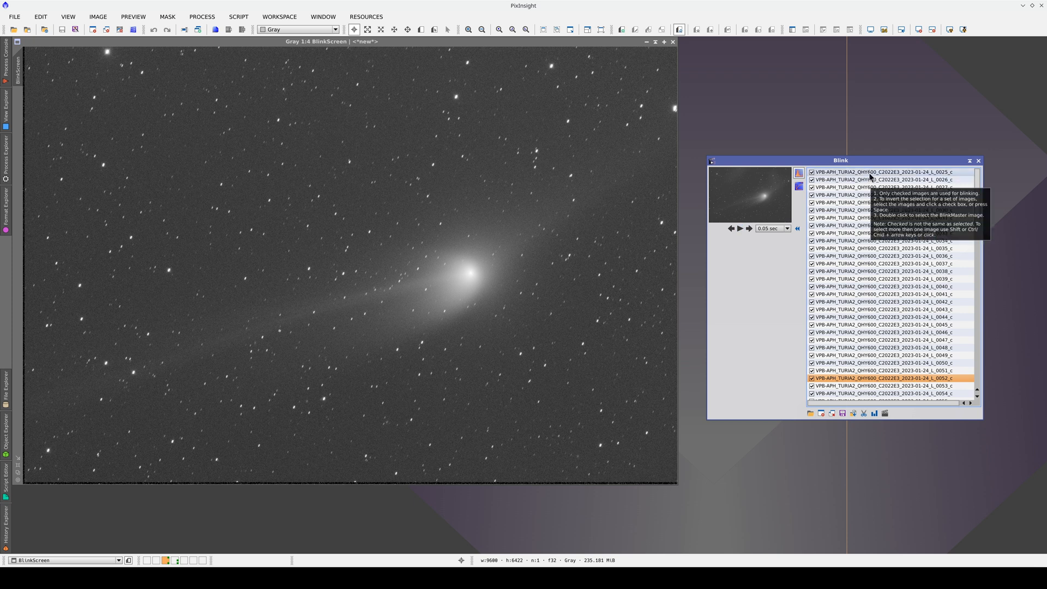
scroll("down", 3)
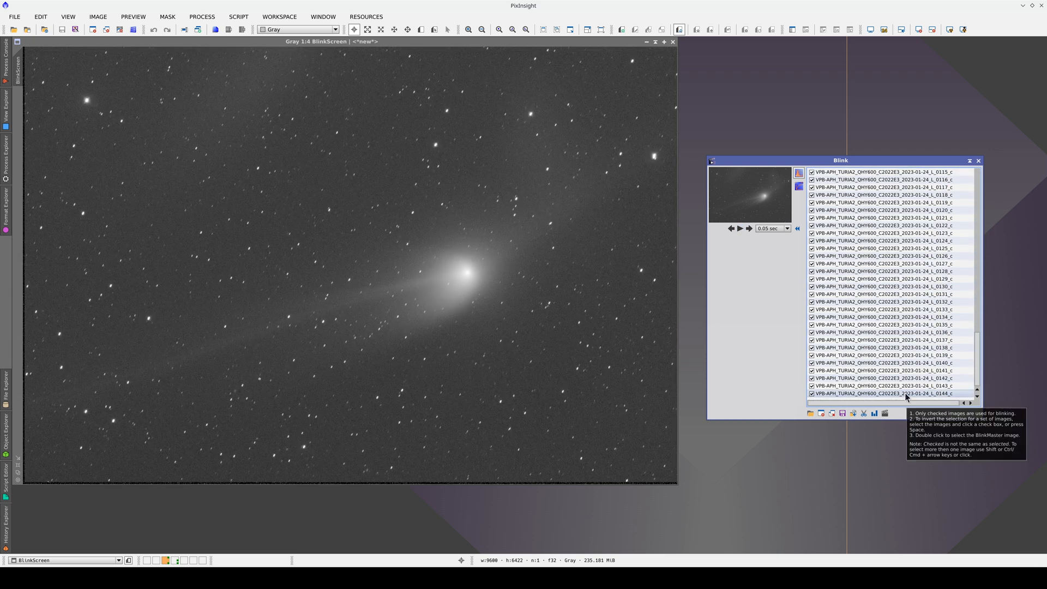
left_click(881, 394)
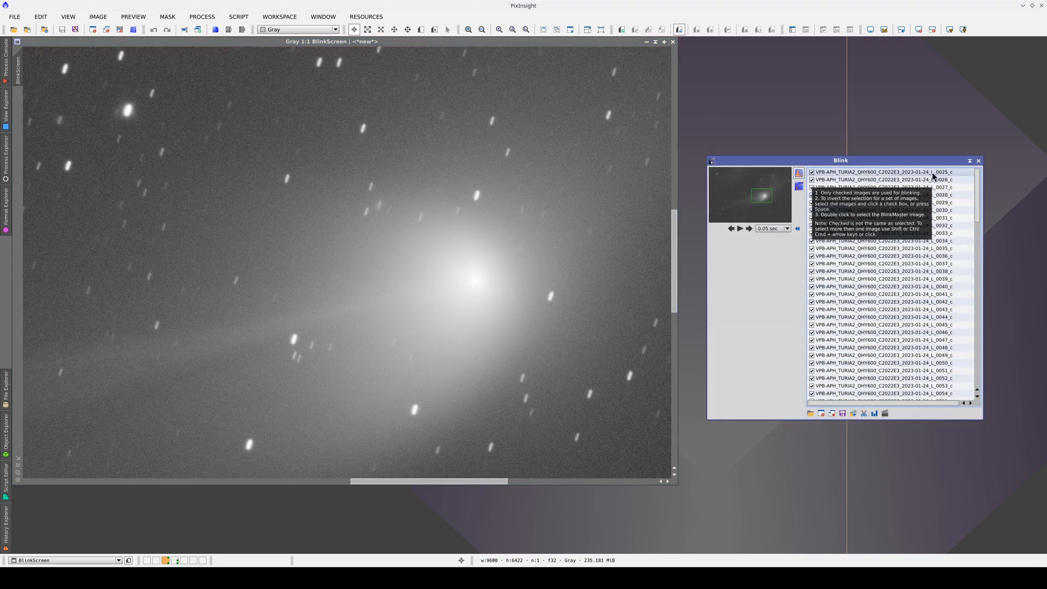
scroll("down", 3)
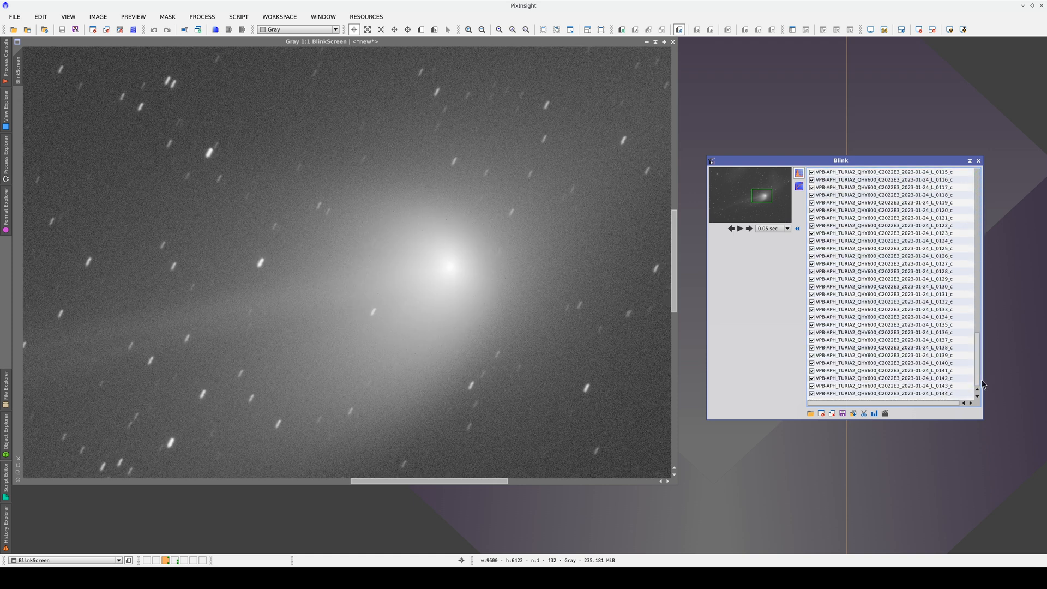
left_click(881, 393)
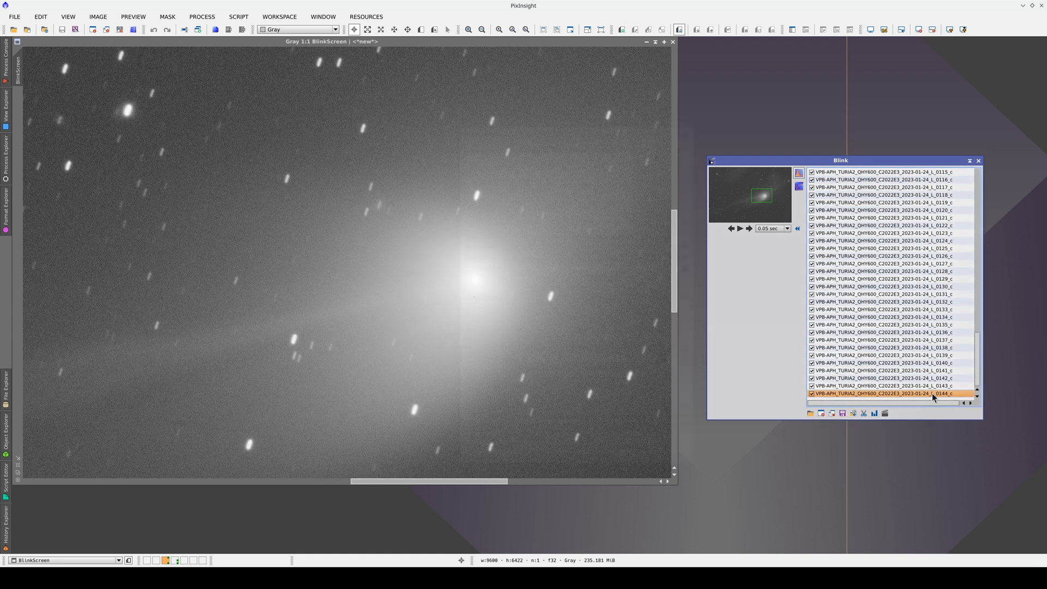
left_click(662, 145)
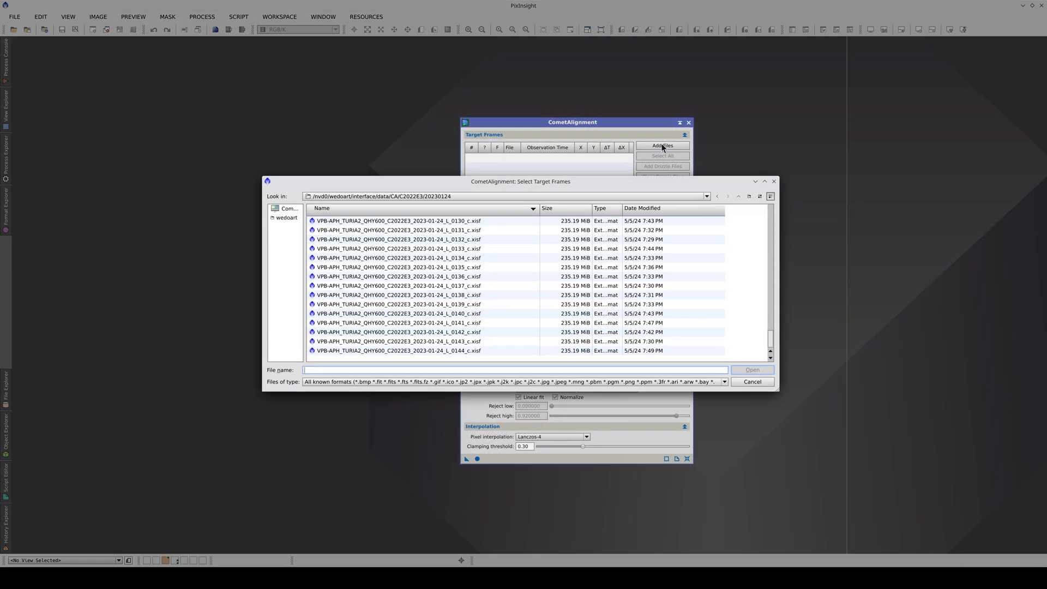
Step: Select frames 0025 through 0144 and load them all as CometAlignment target frames
left_click(390, 350)
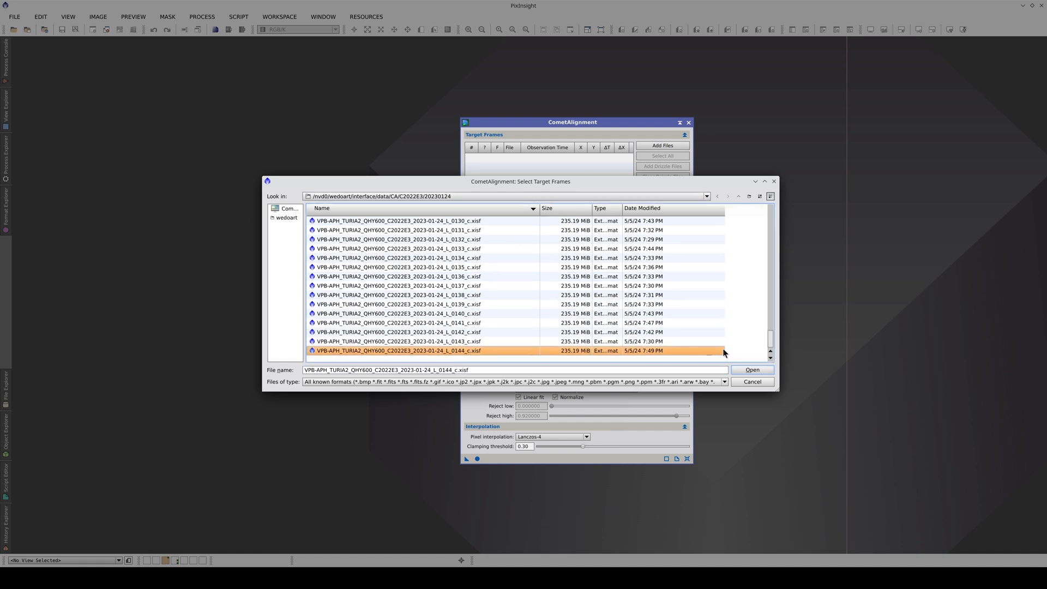
scroll("up", 3)
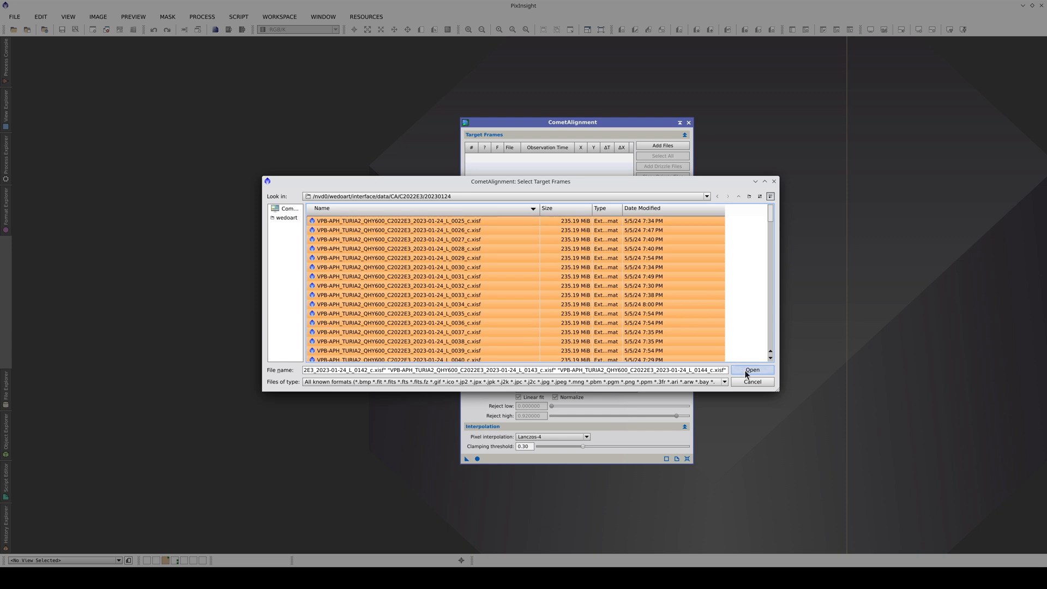
left_click(751, 369)
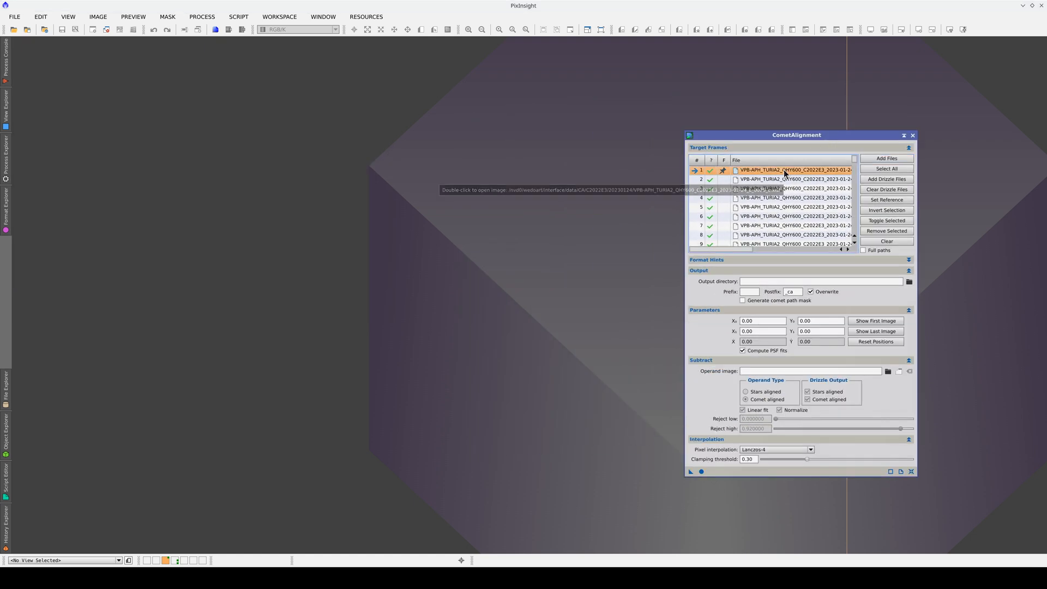
Step: Mark the comet nucleus on the first and last frames, giving 6523.64, 3315.73 and 6616.68, 3362.15
double_click(791, 171)
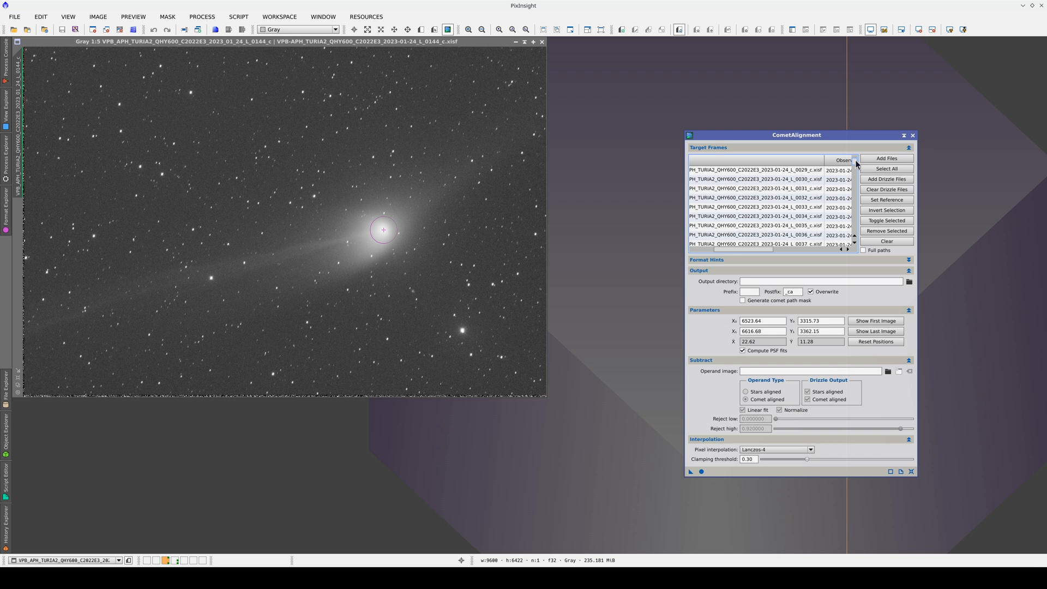
scroll("down", 3)
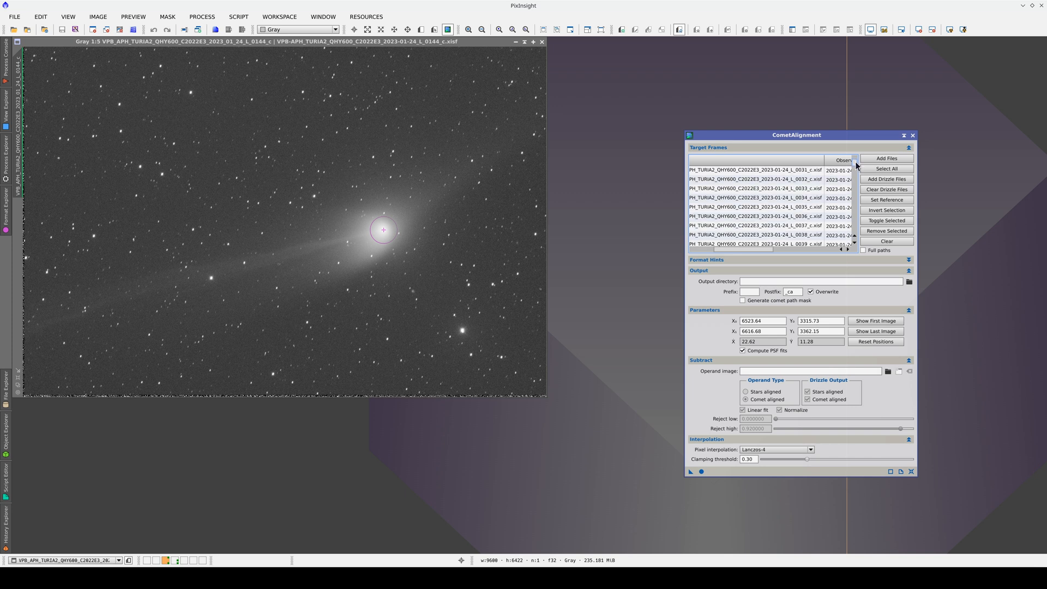
scroll("down", 3)
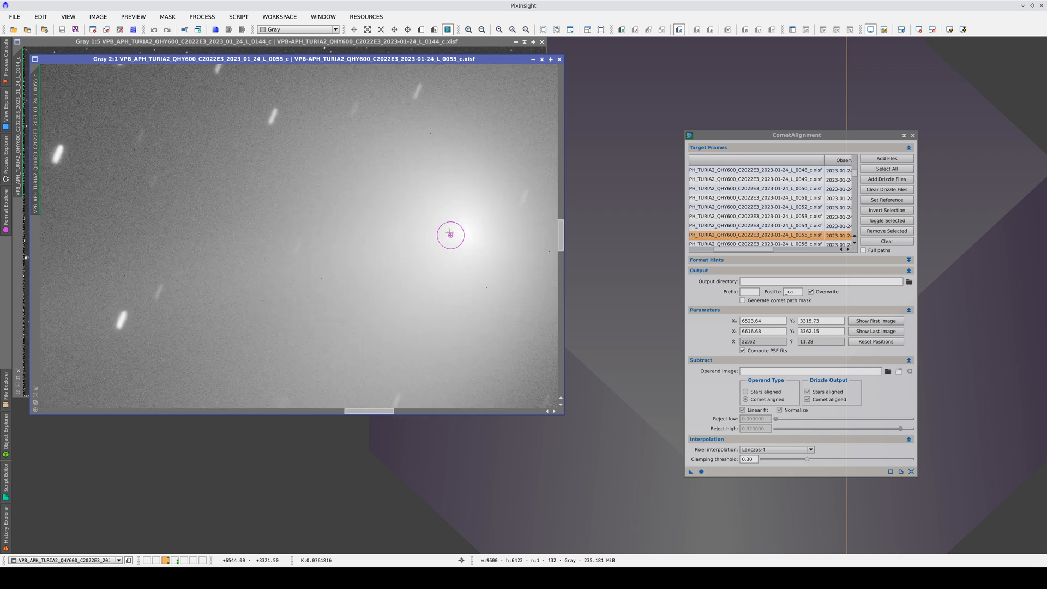
mouse_move(450, 235)
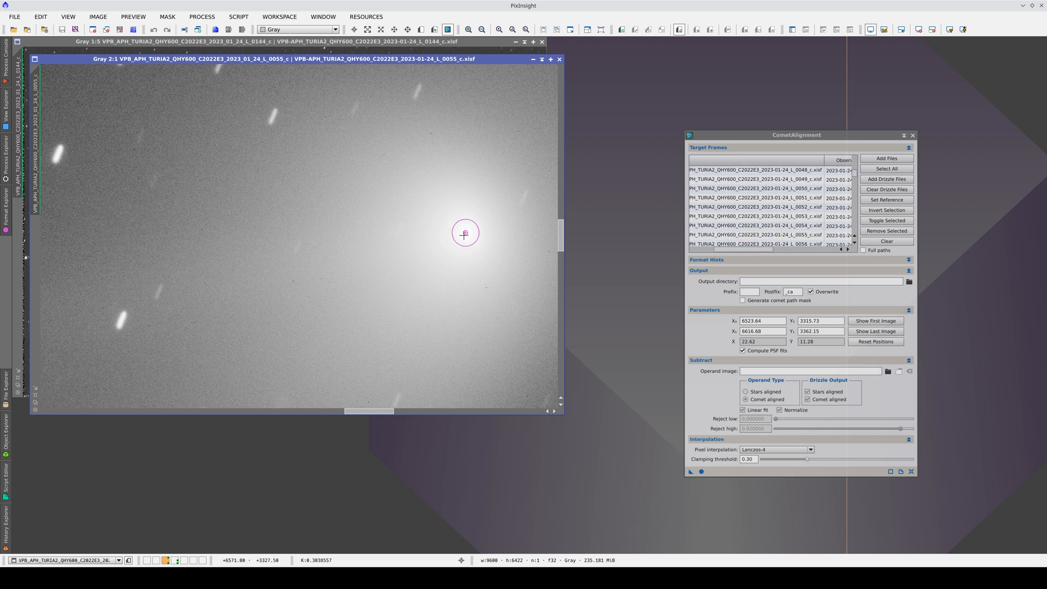
mouse_move(491, 252)
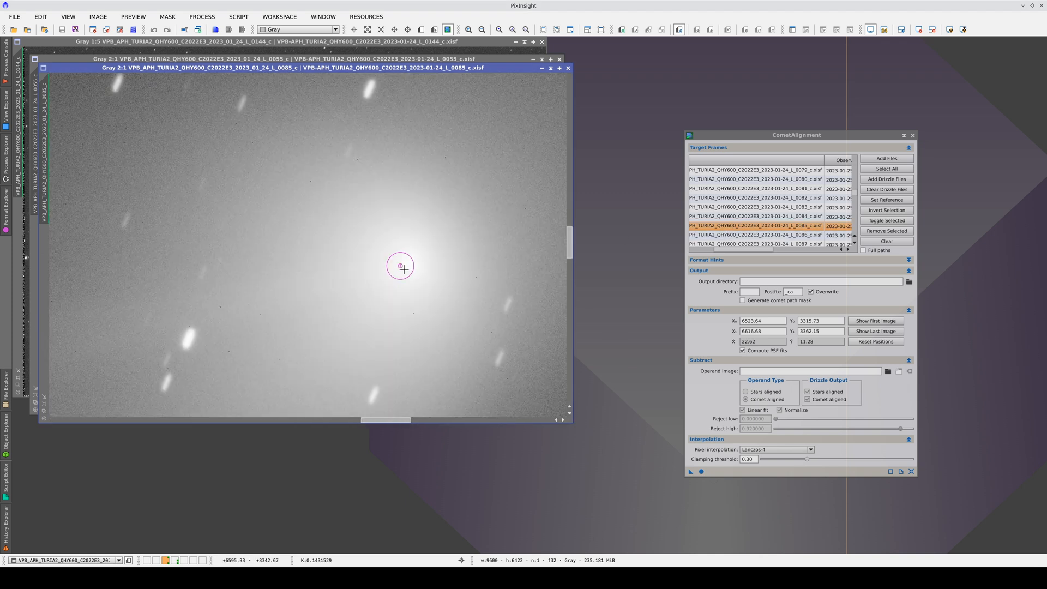
mouse_move(419, 261)
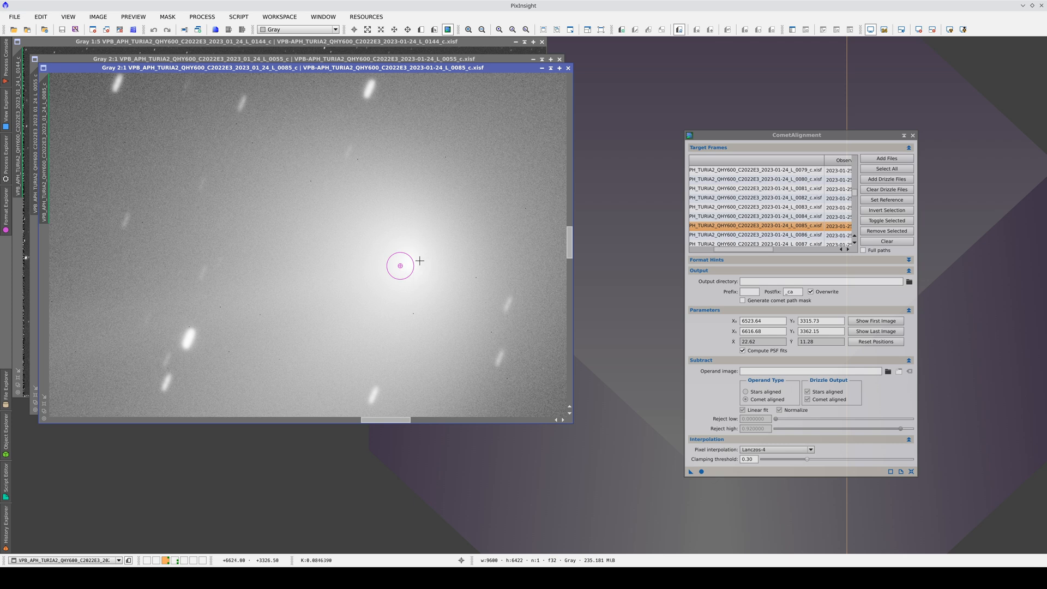
mouse_move(410, 265)
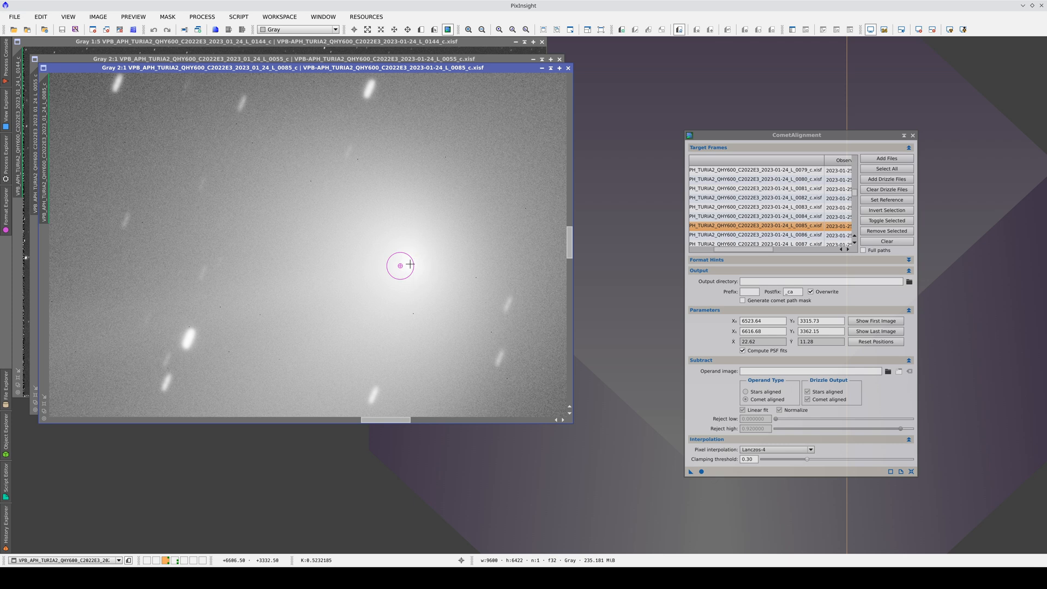
Step: Verify the predicted comet marker lands on the nucleus in frames 0085 and 0115
left_click(755, 224)
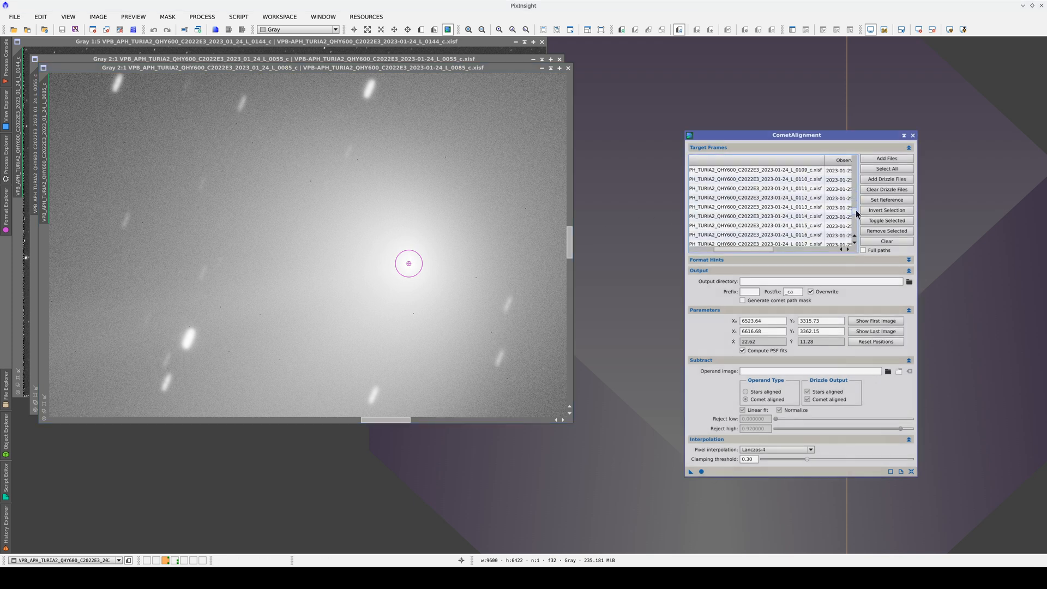
left_click(761, 225)
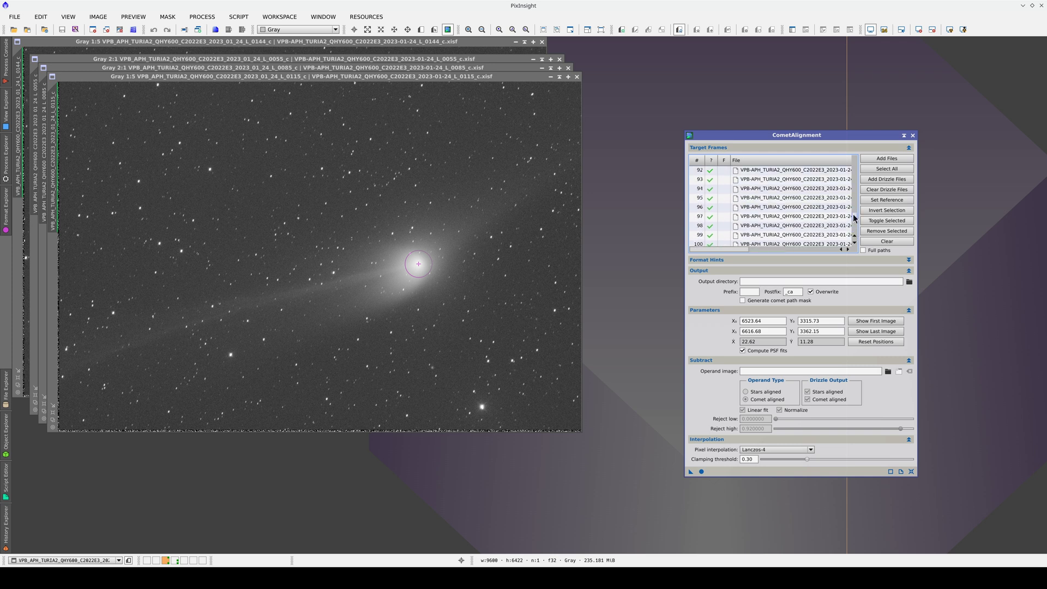
scroll("up", 3)
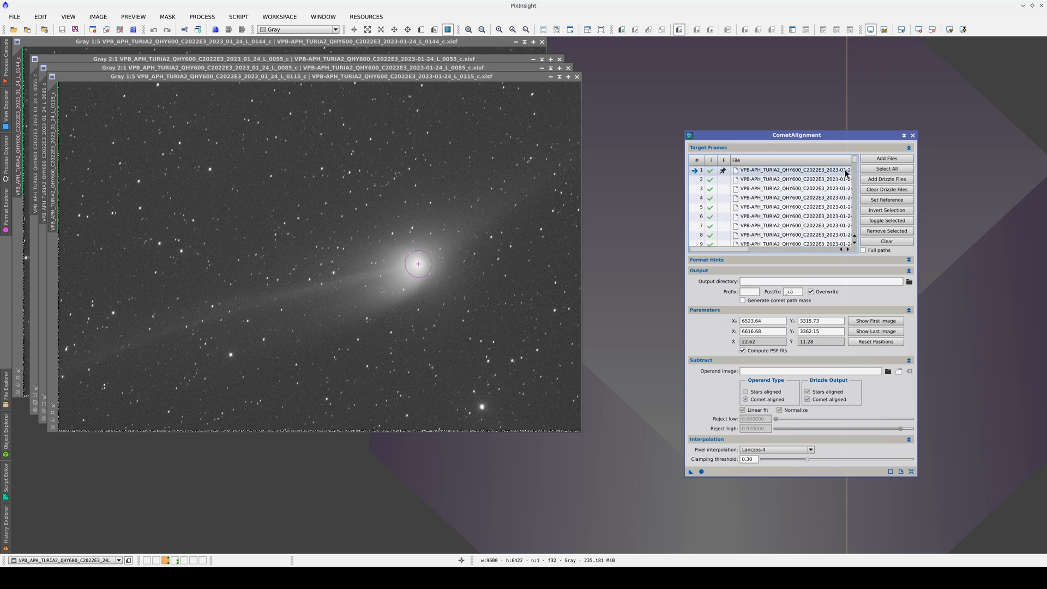
Step: Select the reference frame and enable 'Generate comet path mask' in Output
left_click(741, 350)
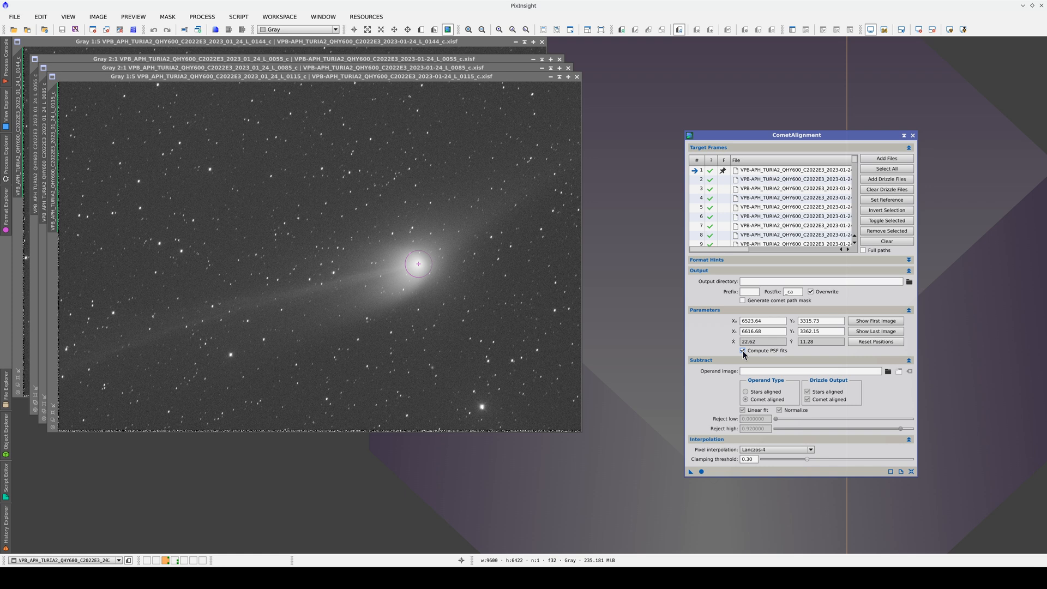
left_click(743, 300)
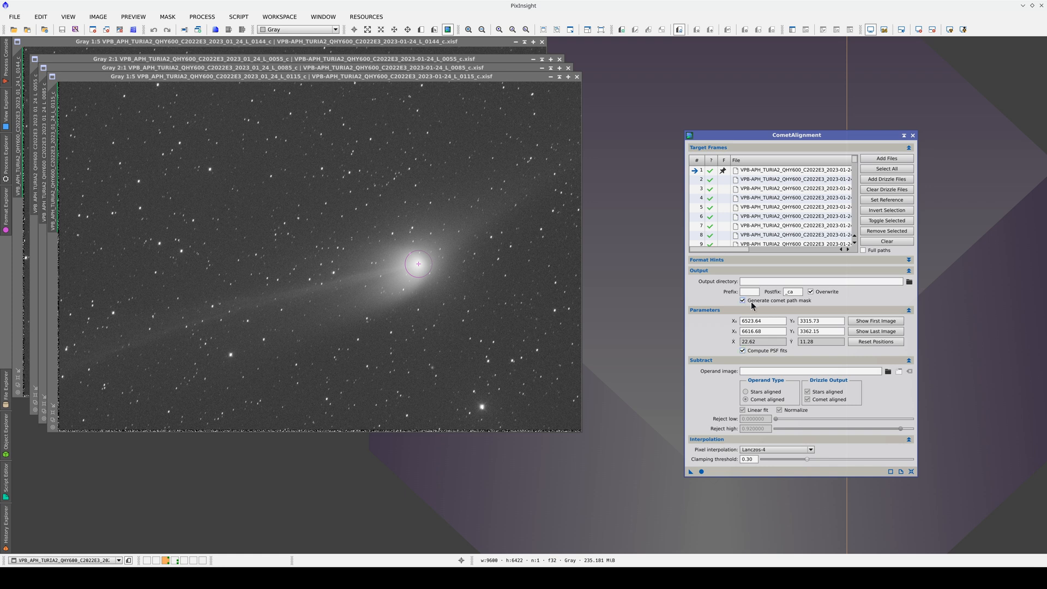
mouse_move(760, 304)
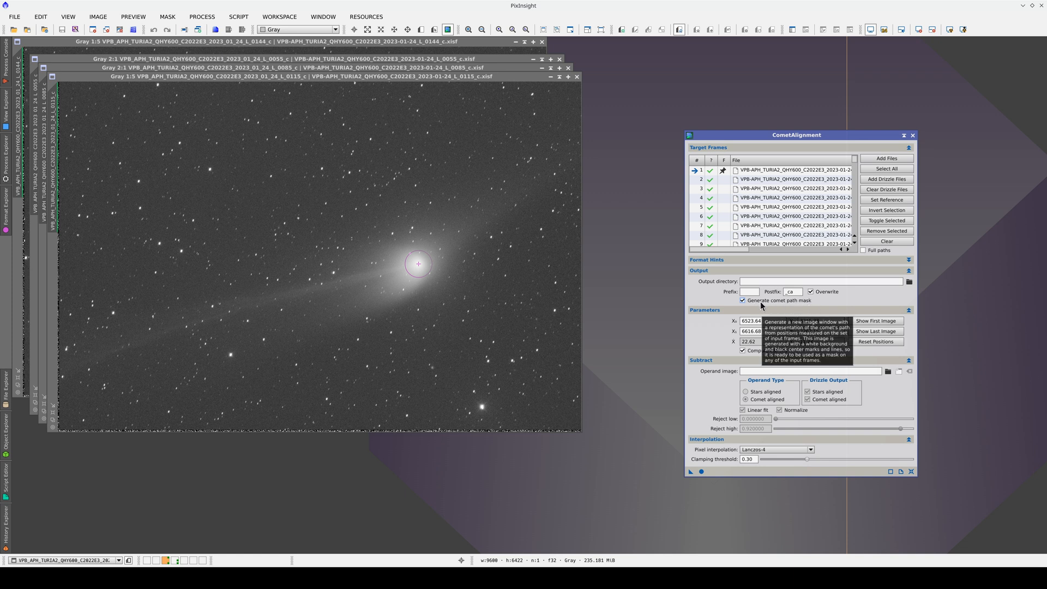
mouse_move(708, 448)
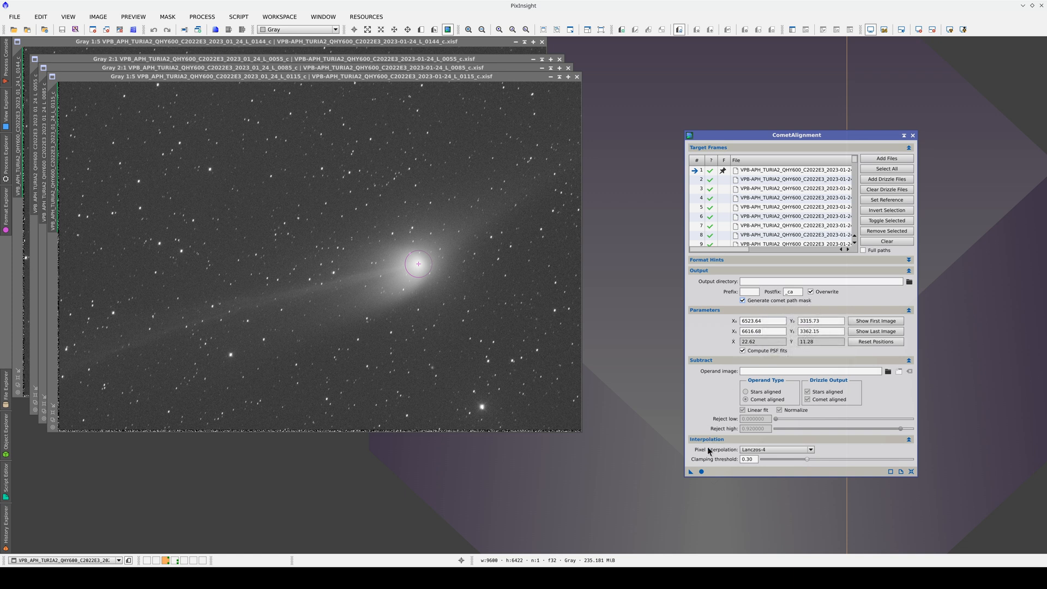
left_click(689, 471)
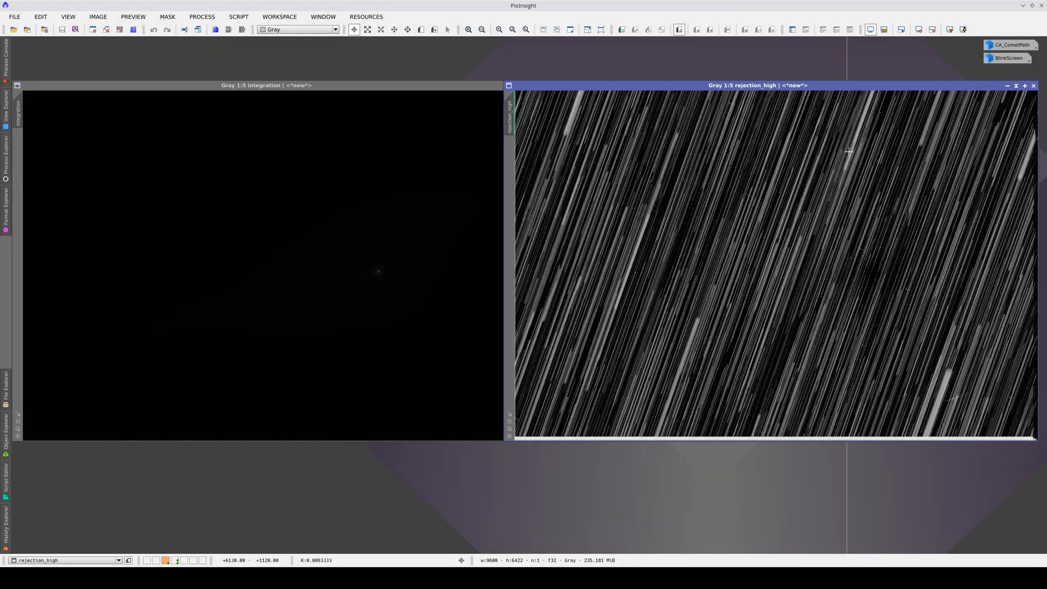
mouse_move(848, 221)
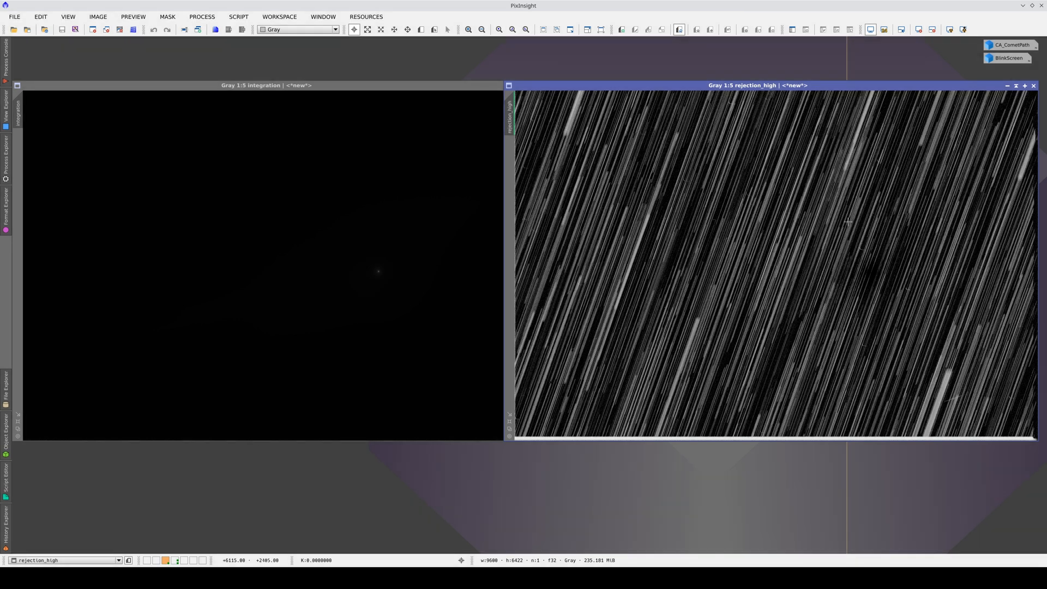
mouse_move(872, 236)
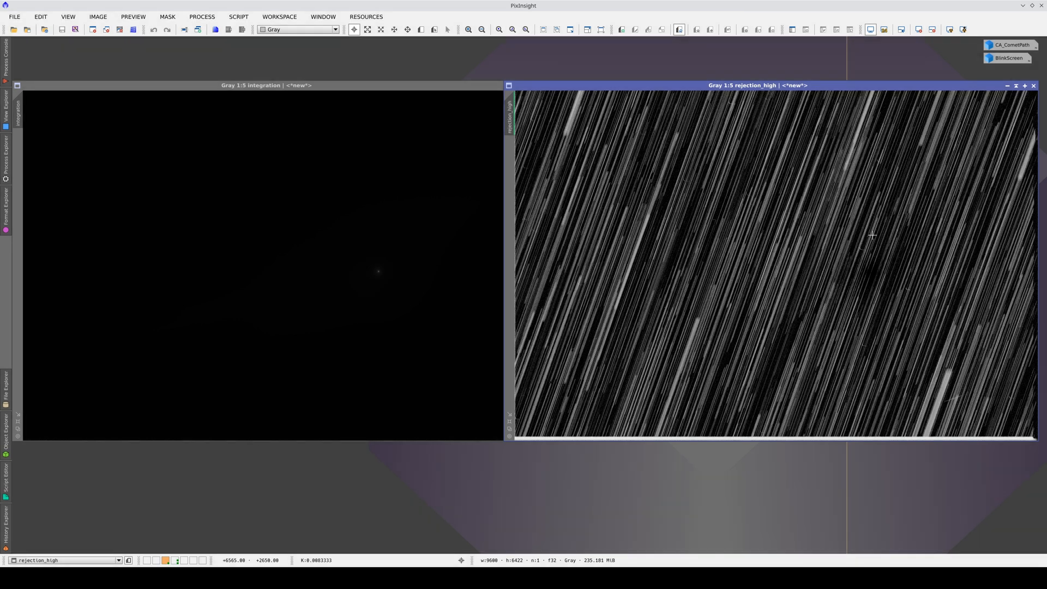